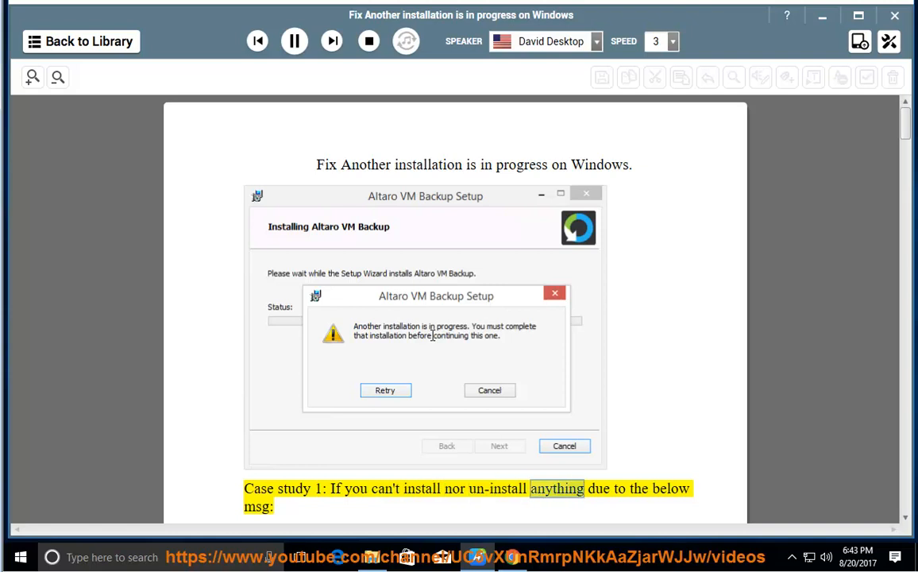
# Listen to Case study 1 and Method 1 read aloud, scrolling along, then set the reader aside
pyautogui.scroll(-3)
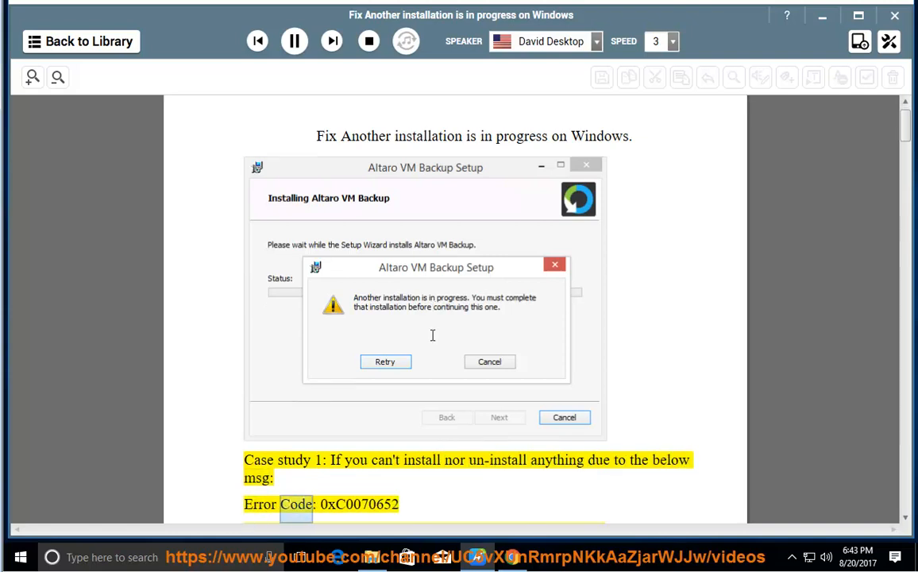
pyautogui.scroll(-3)
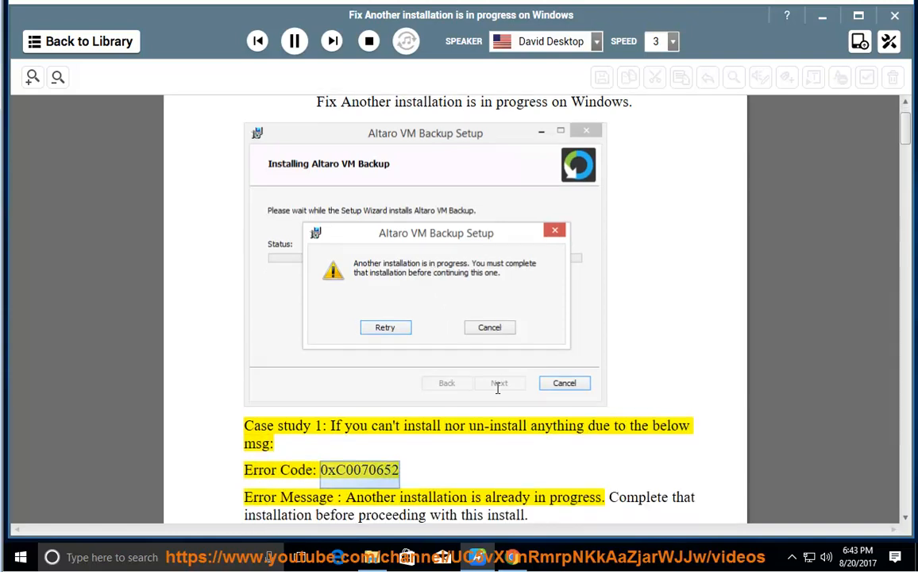
pyautogui.scroll(-3)
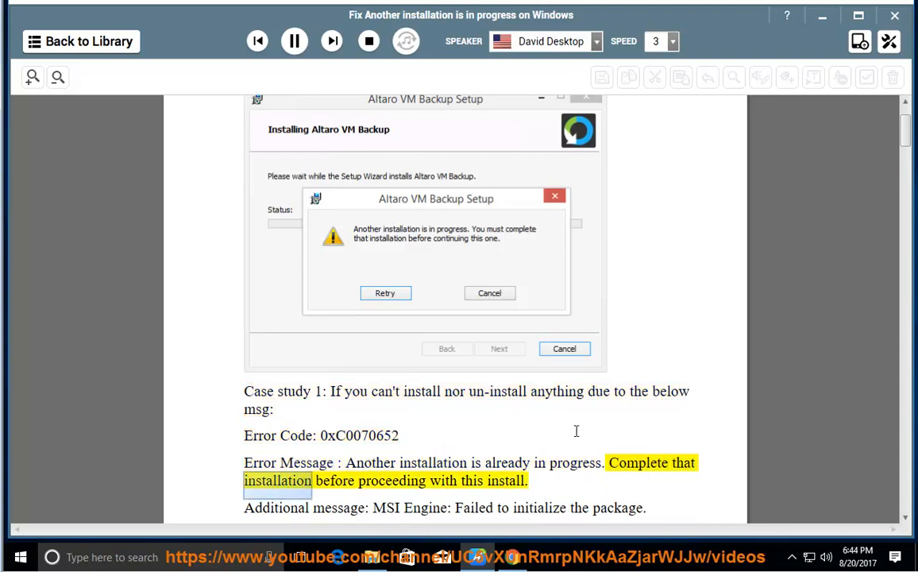
pyautogui.doubleClick(507, 480)
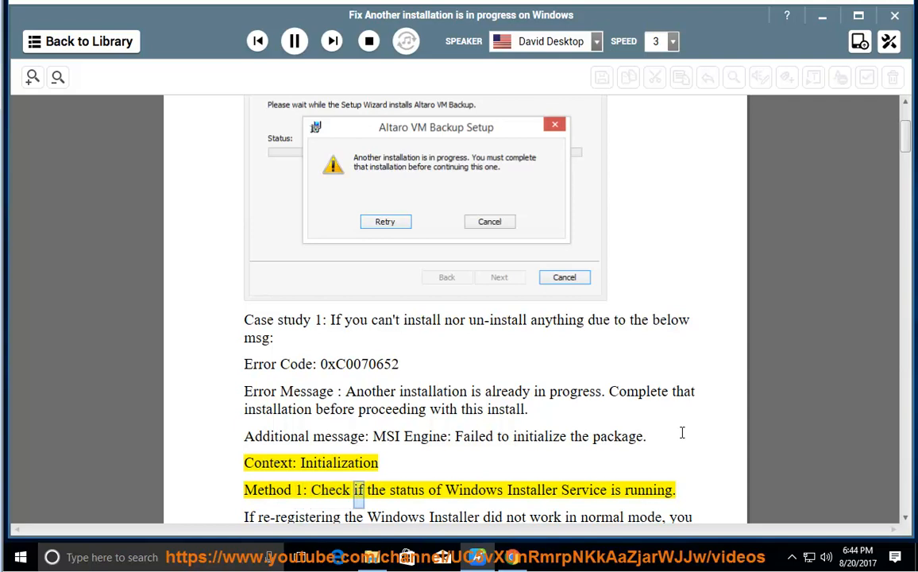
pyautogui.doubleClick(648, 489)
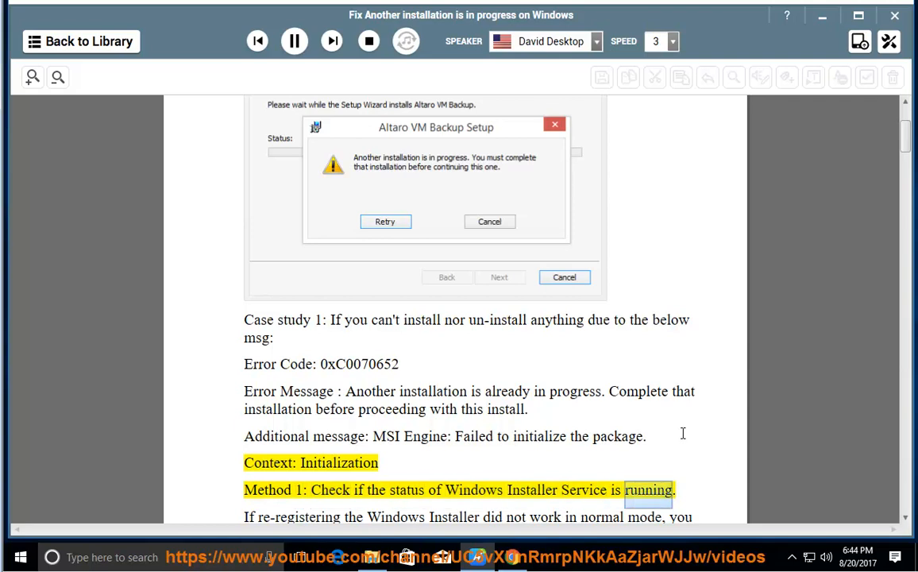
pyautogui.scroll(-3)
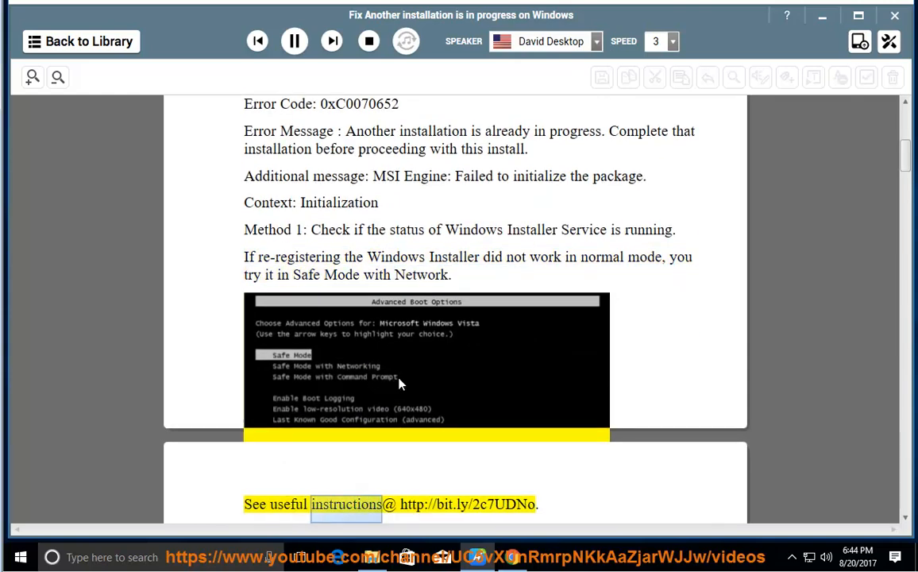
pyautogui.scroll(-3)
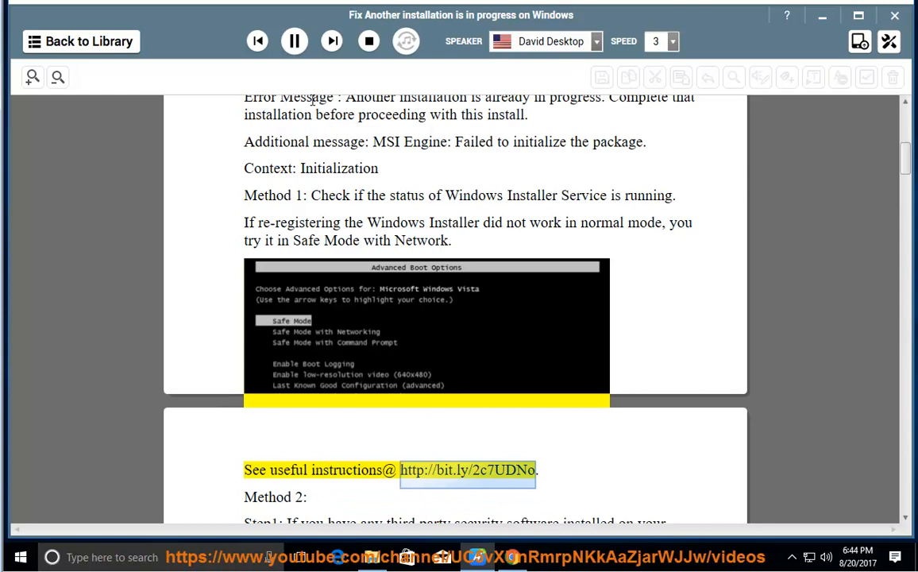
pyautogui.moveTo(315, 141)
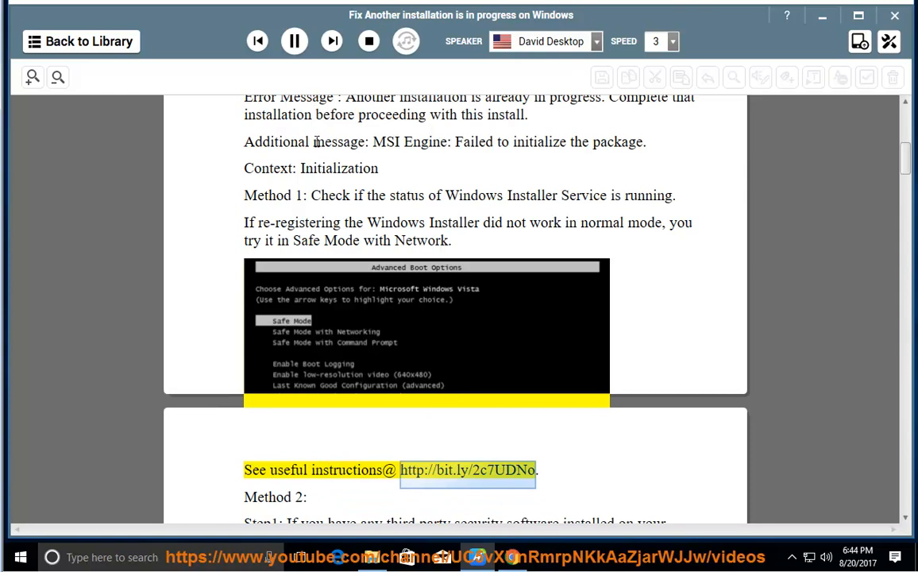
pyautogui.click(295, 40)
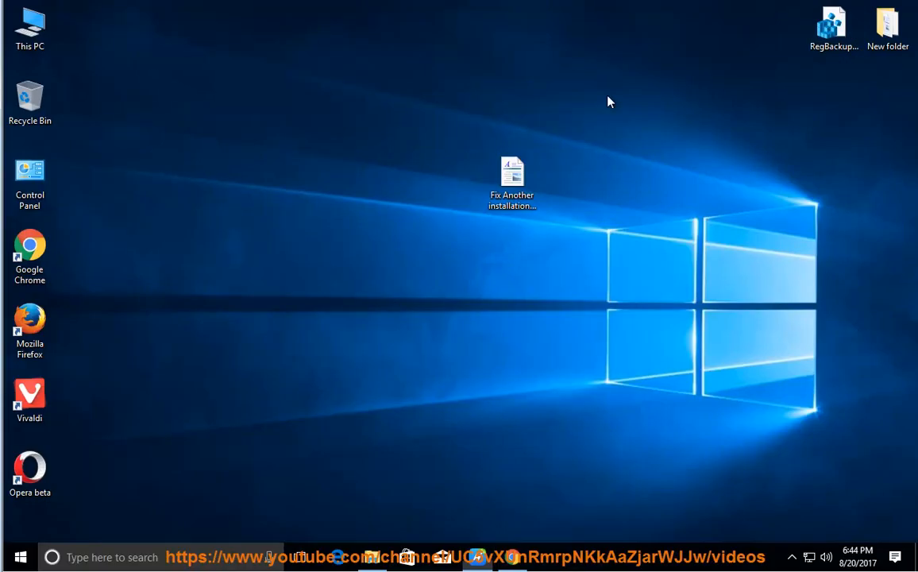
# Start the Windows Installer service from the Services list, confirm with OK, and close the console
pyautogui.rightClick(30, 20)
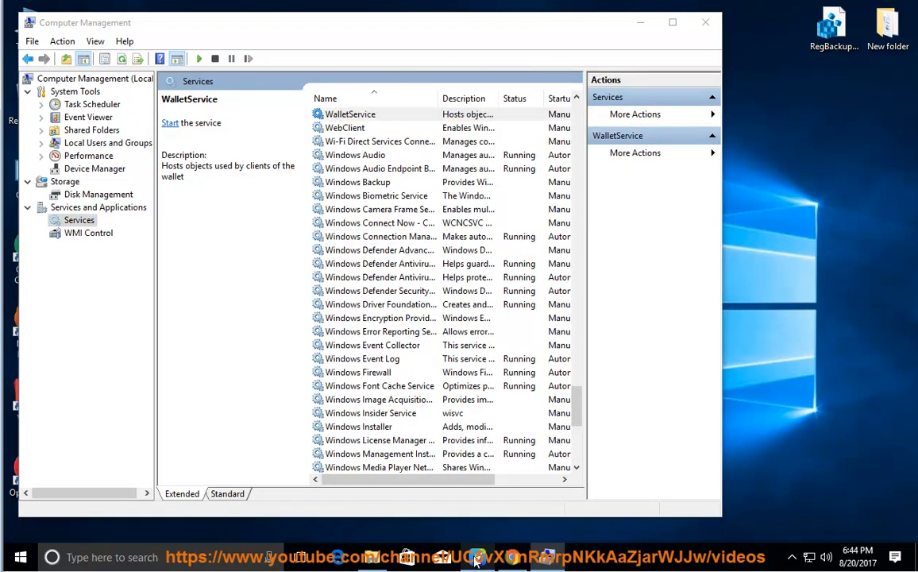
pyautogui.click(349, 113)
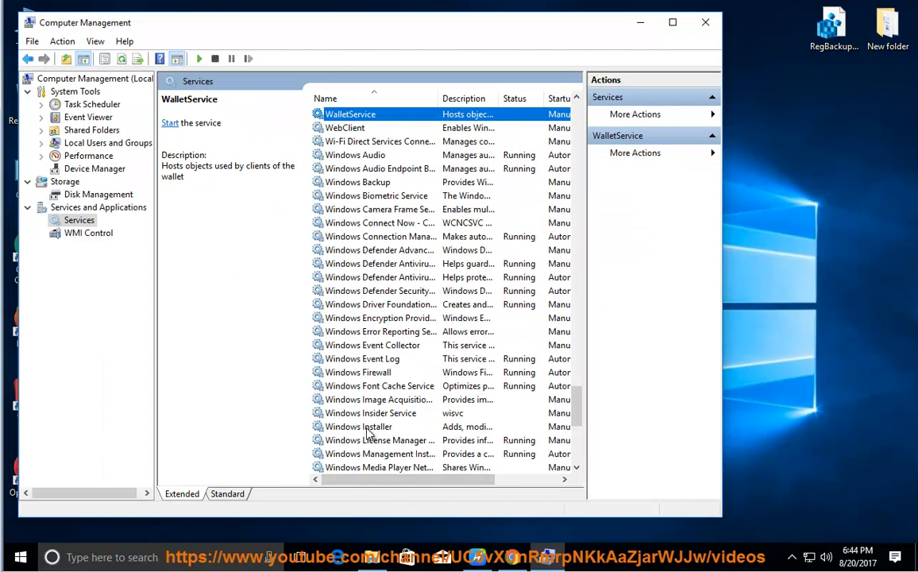
pyautogui.doubleClick(357, 425)
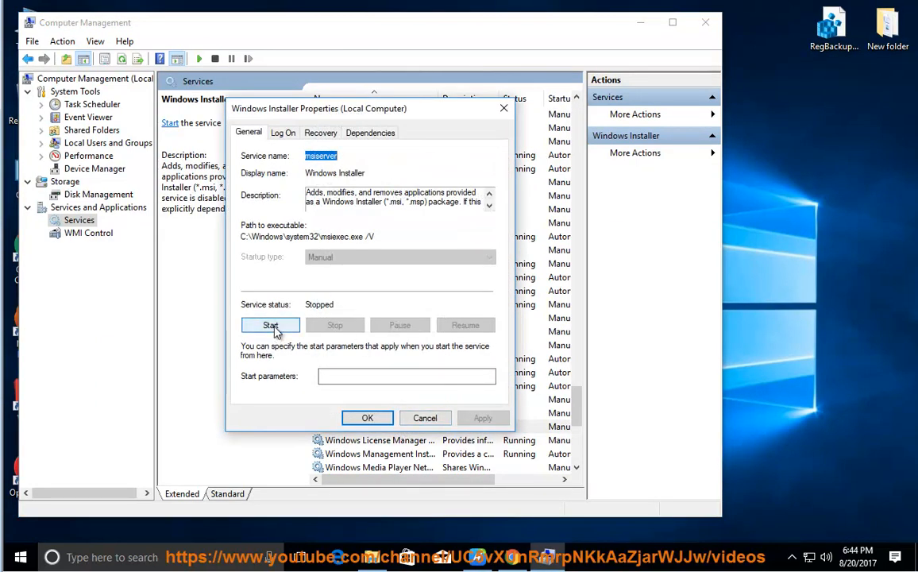
pyautogui.click(270, 324)
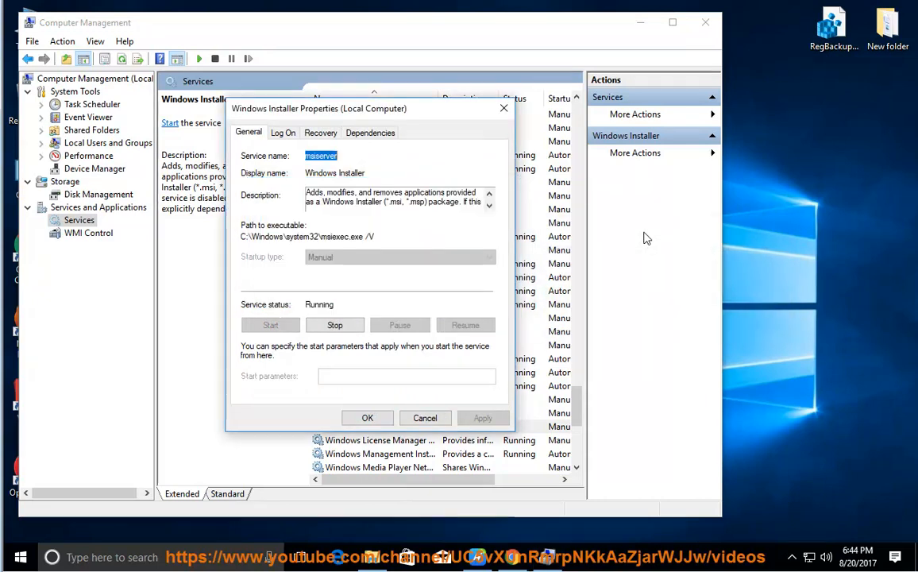
pyautogui.click(366, 418)
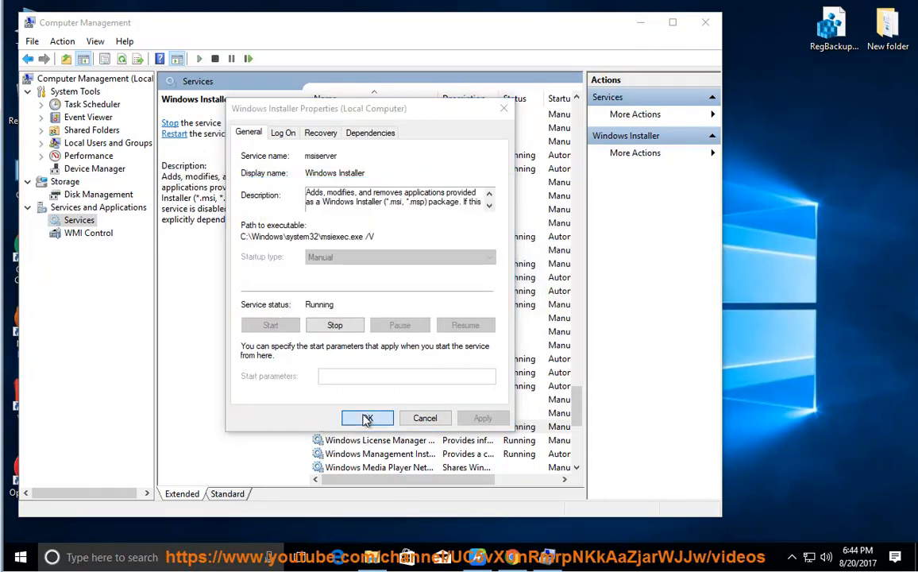
pyautogui.click(366, 417)
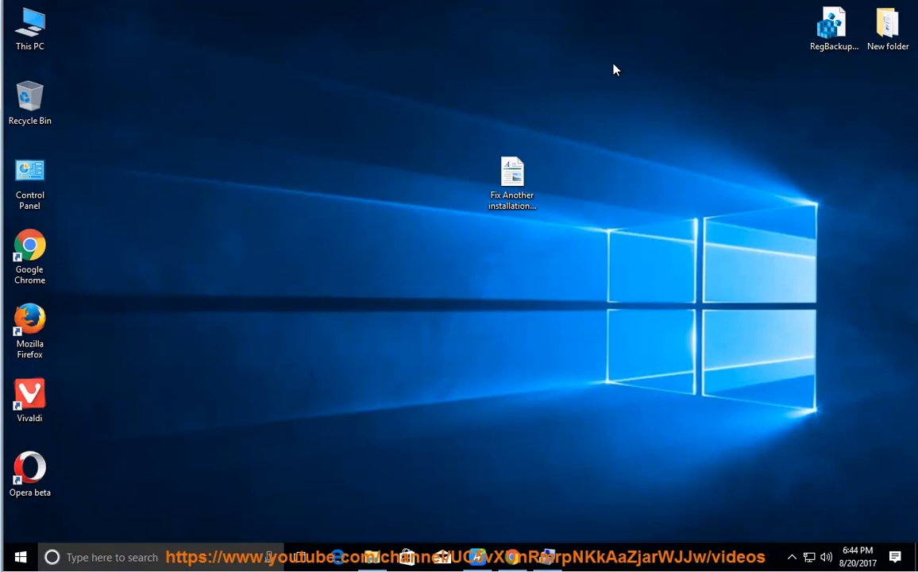
# Reopen the guide and resume narration through disabling security software, the warning and Clean Boot
pyautogui.doubleClick(510, 170)
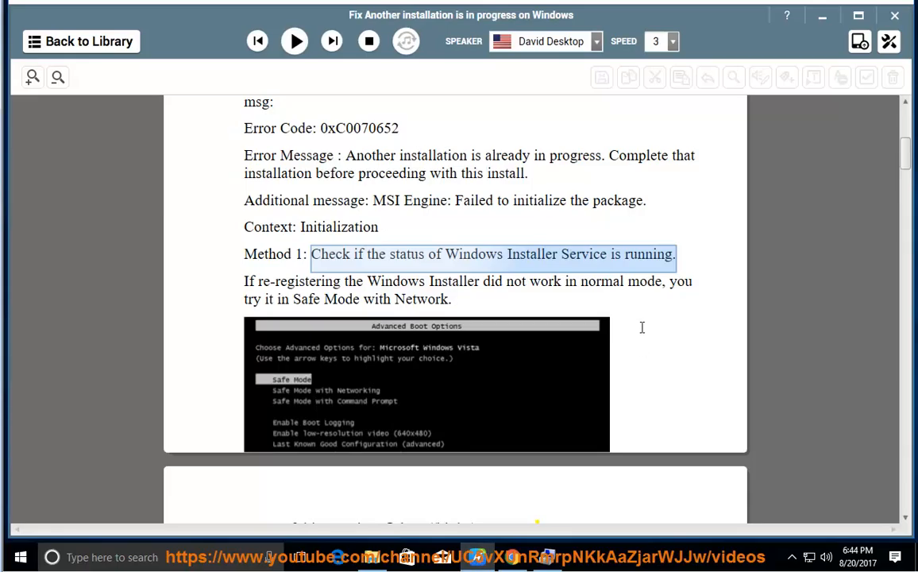
pyautogui.scroll(-3)
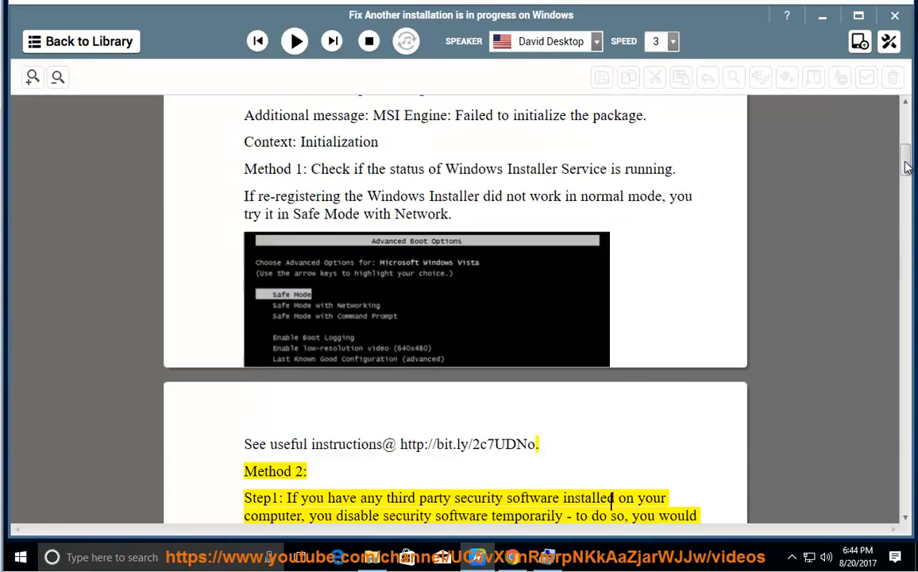
pyautogui.click(294, 41)
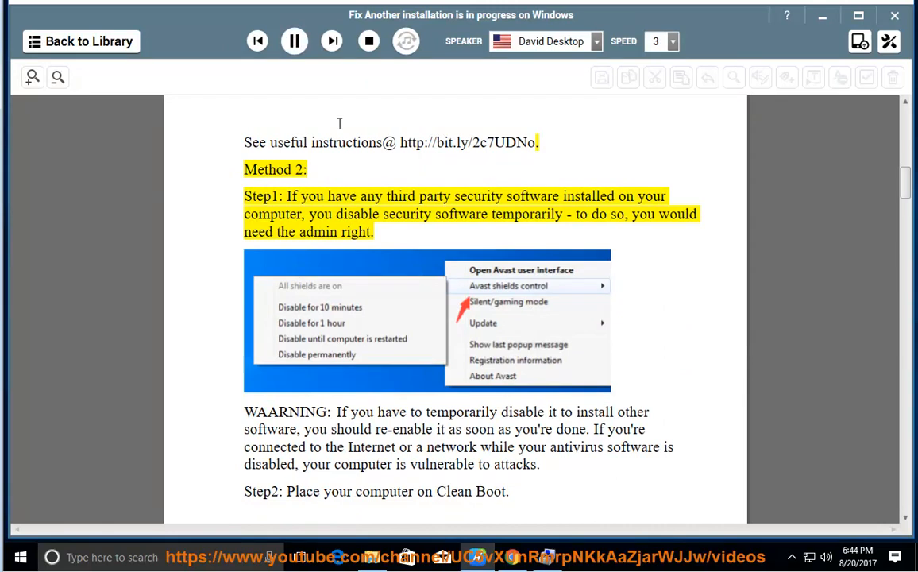
pyautogui.doubleClick(652, 196)
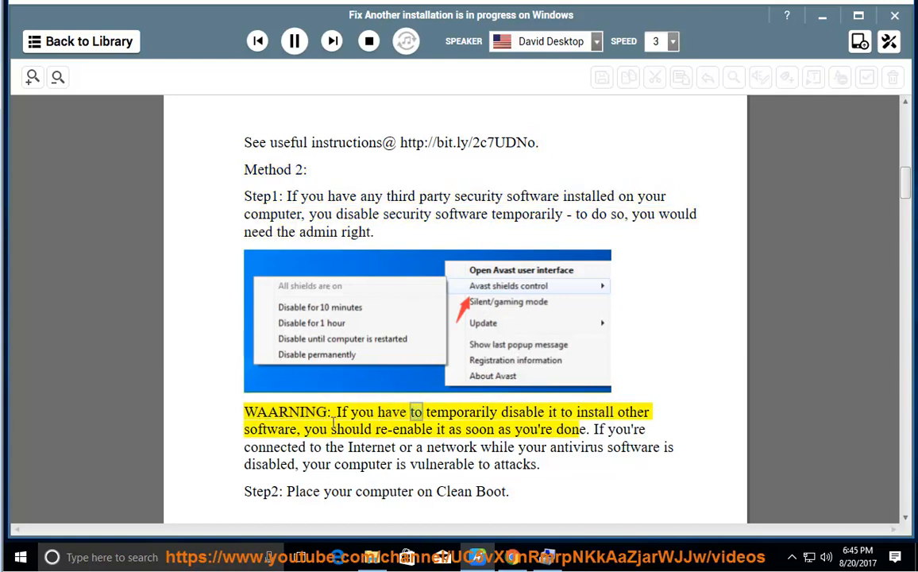
pyautogui.doubleClick(269, 429)
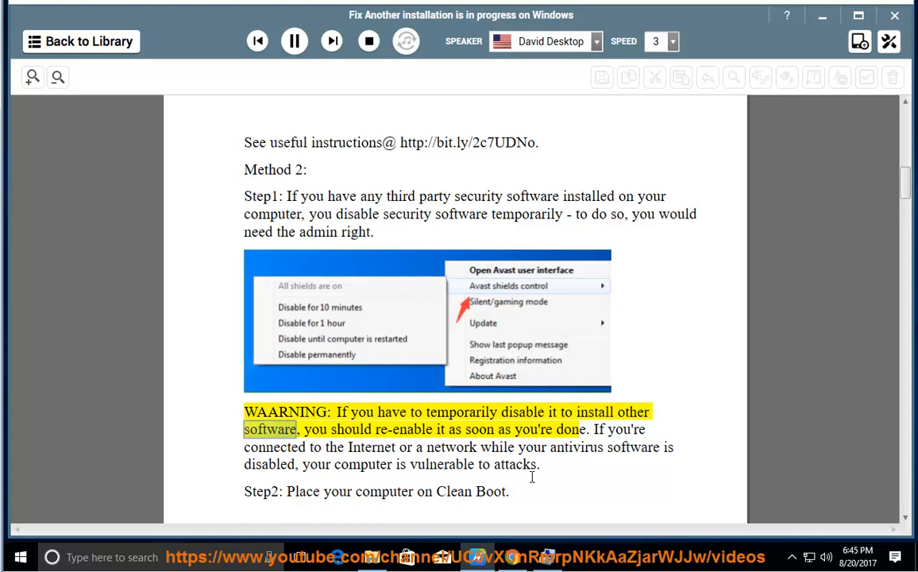
pyautogui.doubleClick(571, 429)
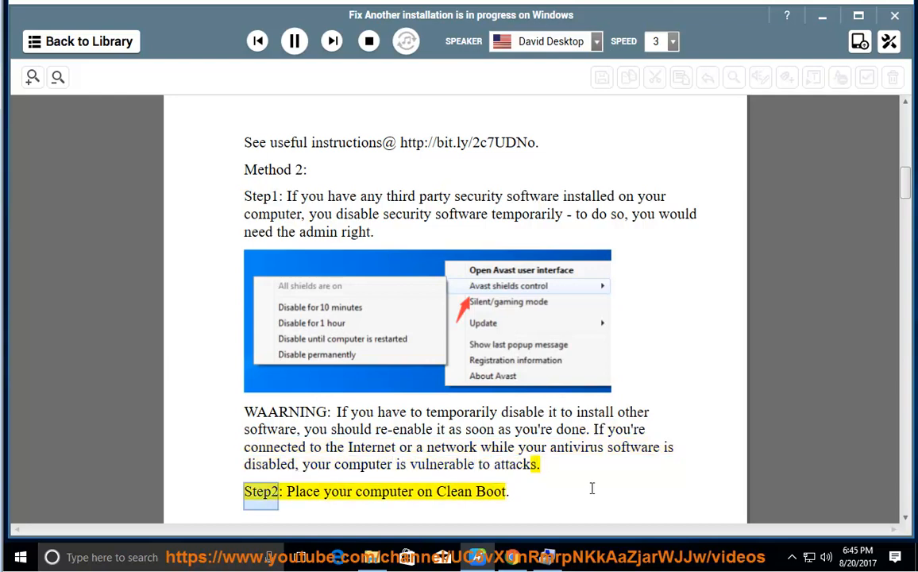
pyautogui.scroll(-3)
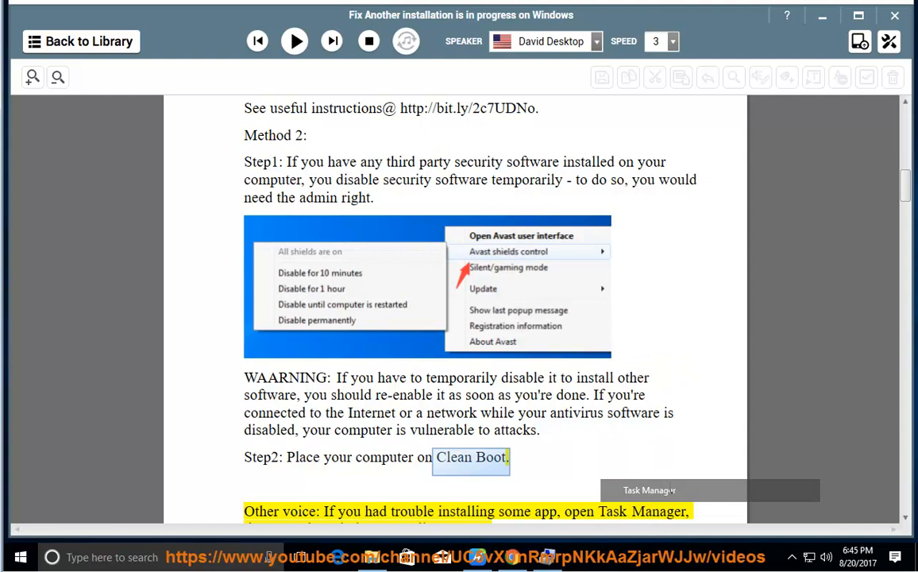
# Inspect the OneDrive and VMware Tools Core Service entries on the Startup tab, then close Task Manager
pyautogui.click(648, 490)
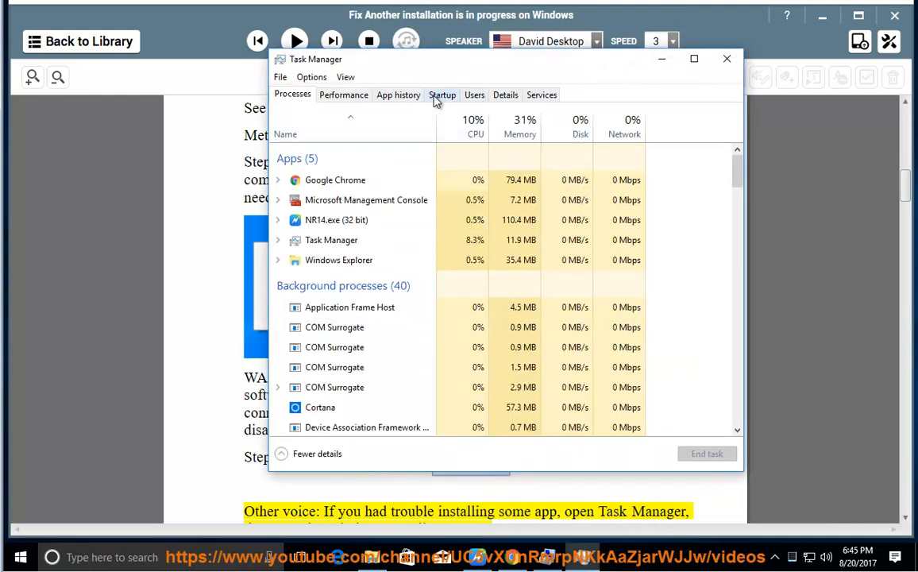
pyautogui.click(443, 94)
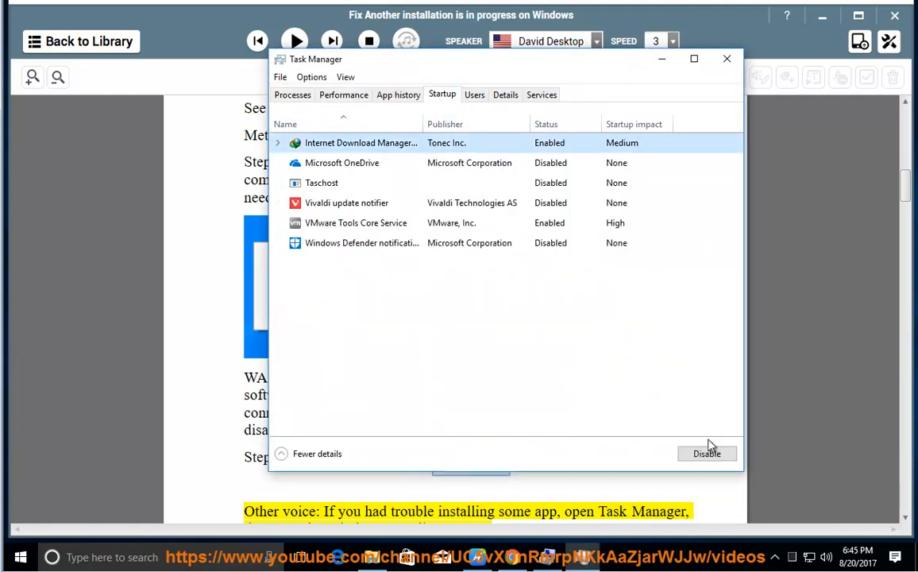
pyautogui.click(342, 183)
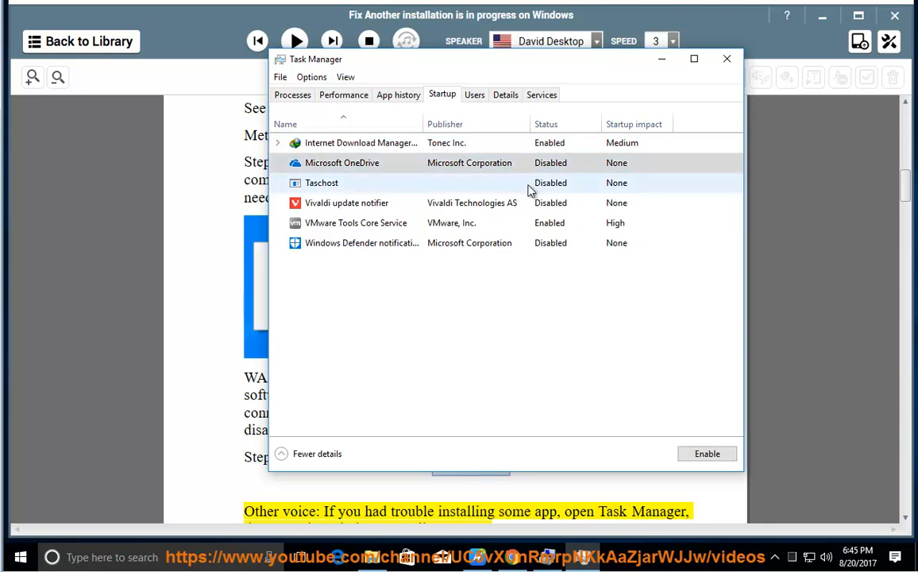
pyautogui.click(354, 222)
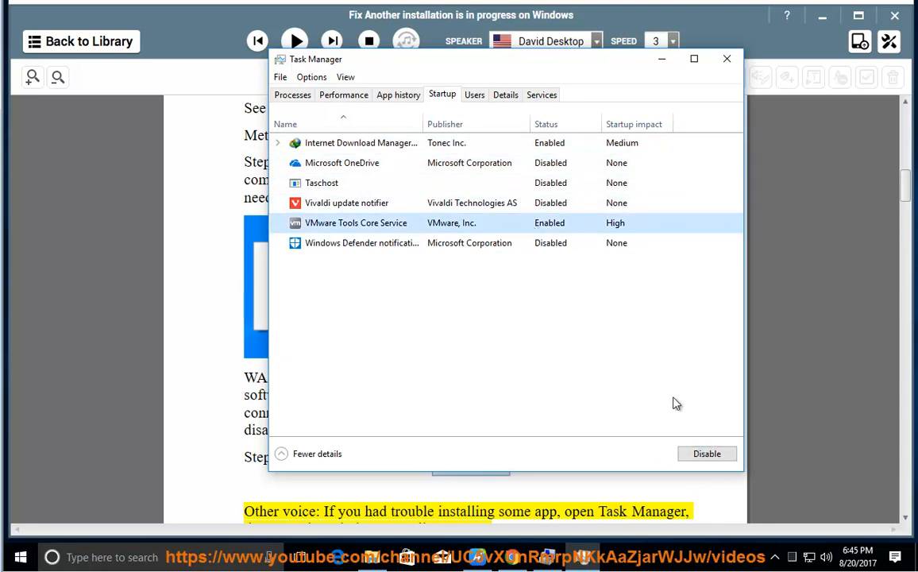
pyautogui.click(725, 58)
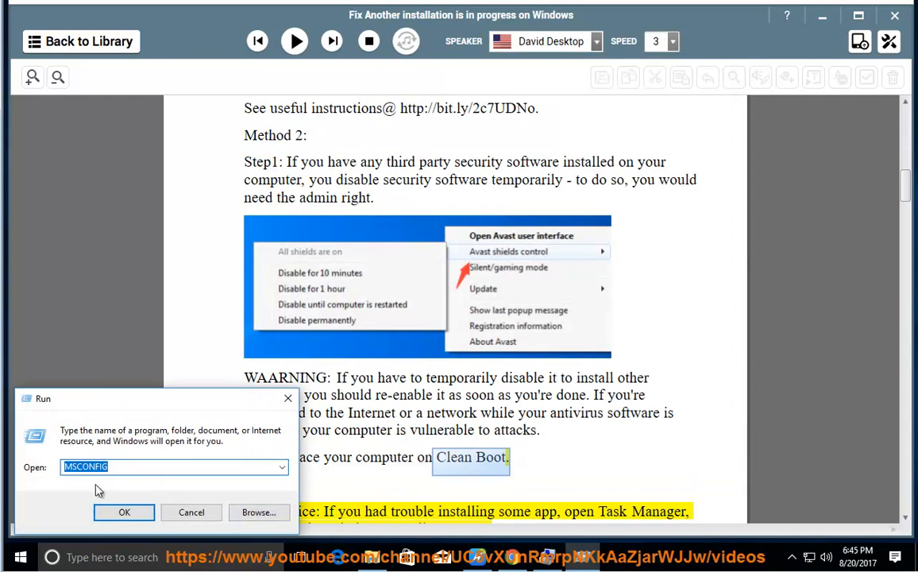
# Open msconfig's Services list of non-Microsoft services, then close System Configuration
pyautogui.click(123, 511)
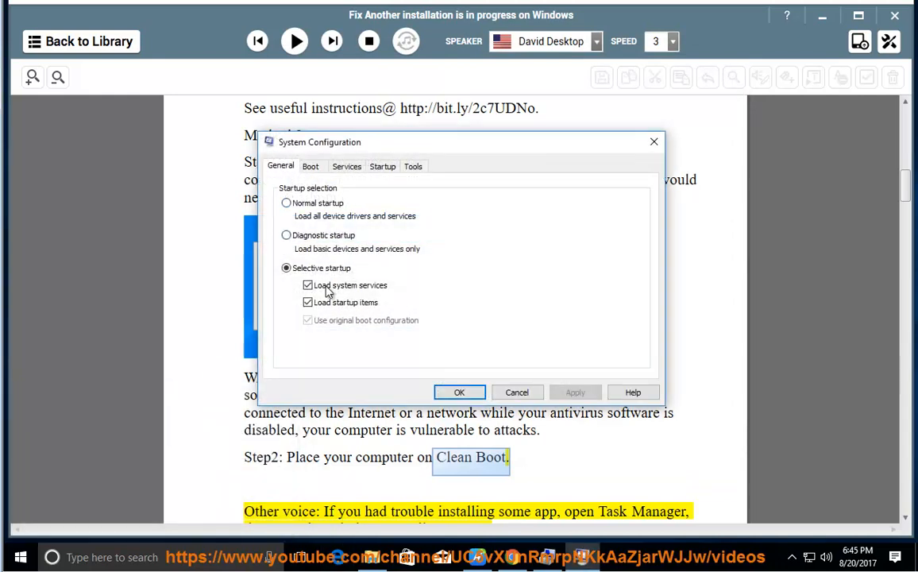
pyautogui.moveTo(346, 165)
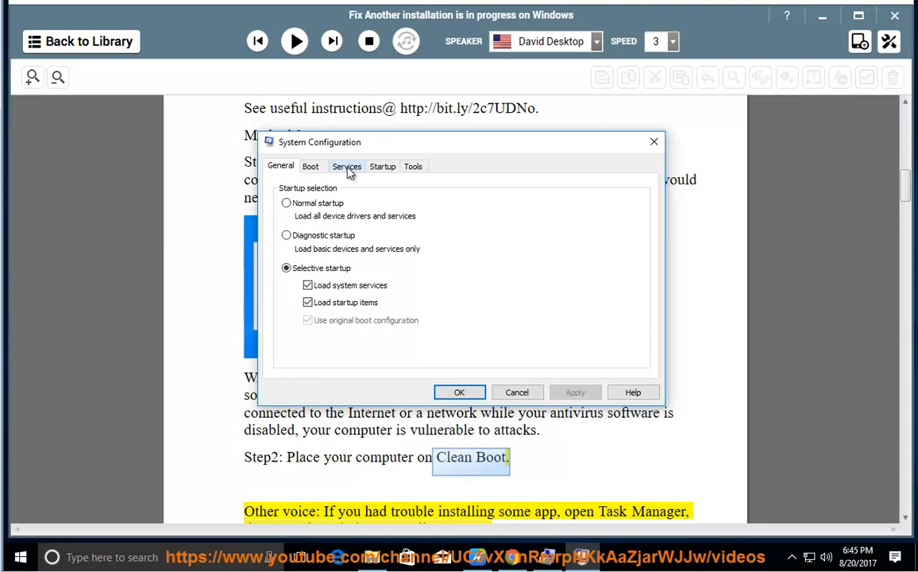
pyautogui.click(346, 166)
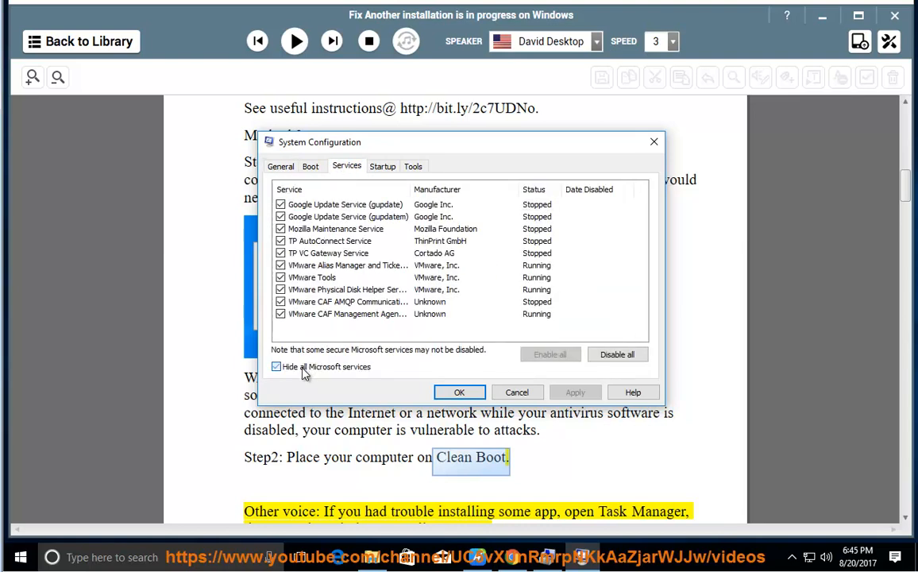
pyautogui.click(618, 354)
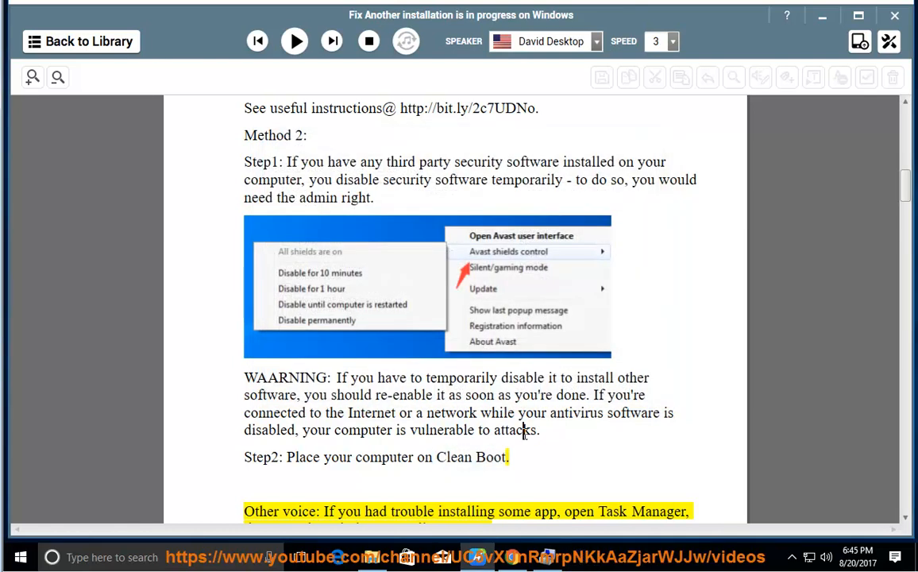
# Resume narration through the Task Manager tip and Case study 2 Methods 1–2, pausing at Method 3
pyautogui.click(293, 41)
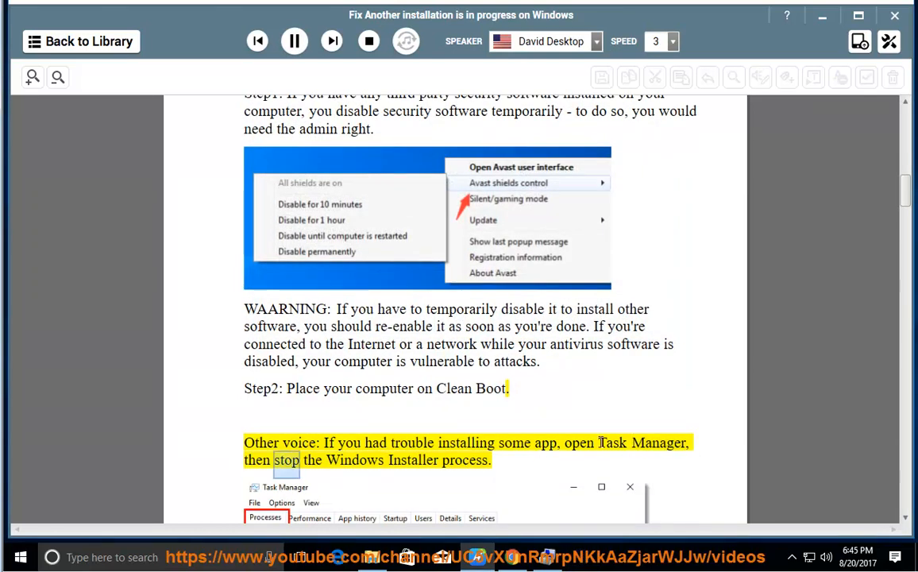
pyautogui.scroll(-3)
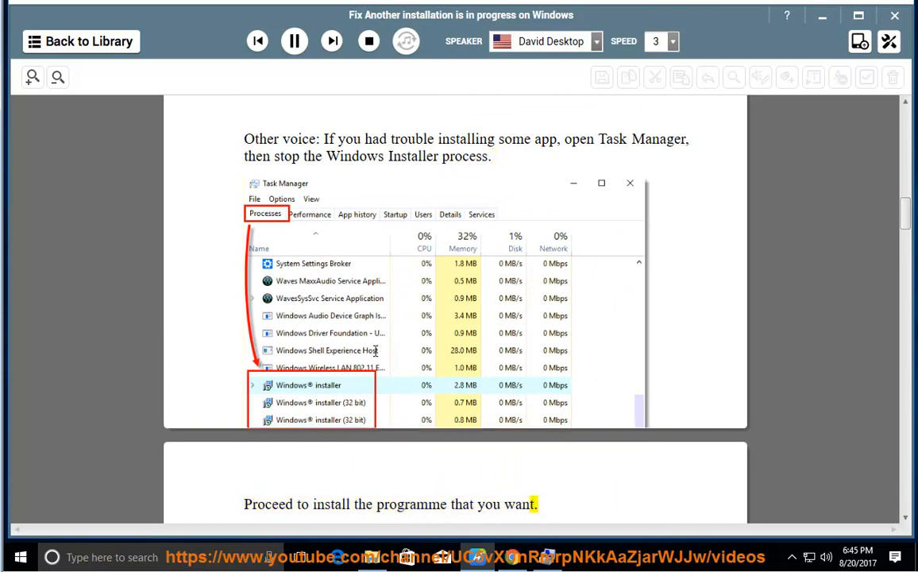
pyautogui.scroll(-3)
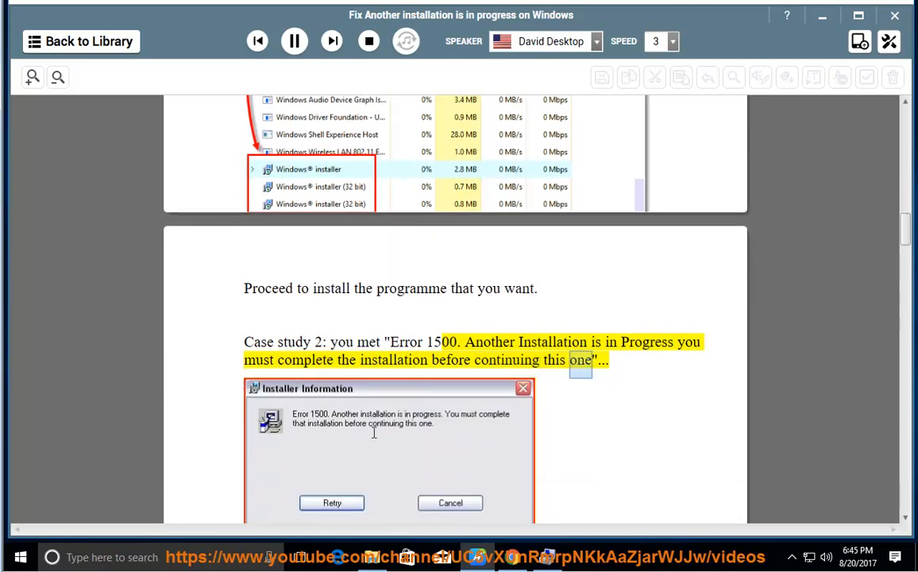
pyautogui.scroll(-3)
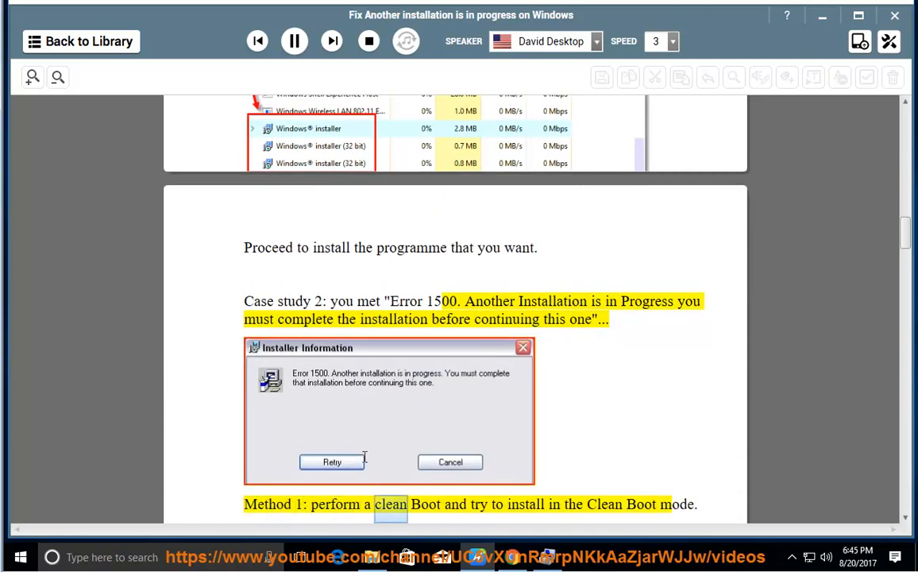
pyautogui.scroll(-3)
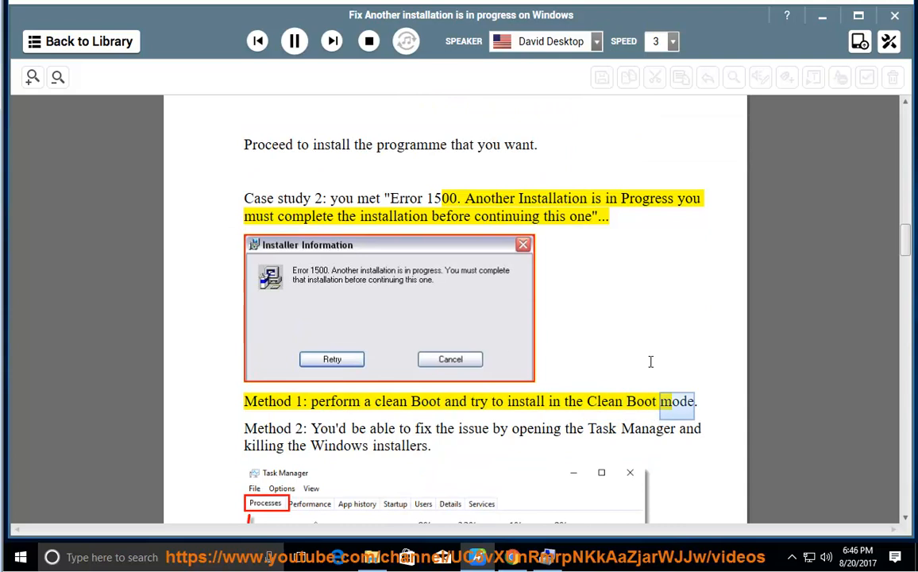
pyautogui.scroll(-3)
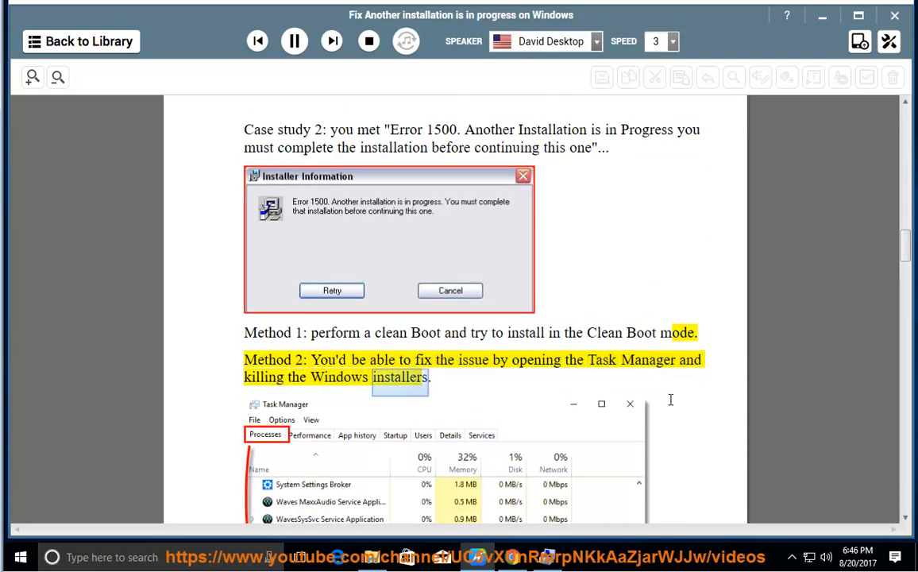
pyautogui.scroll(-3)
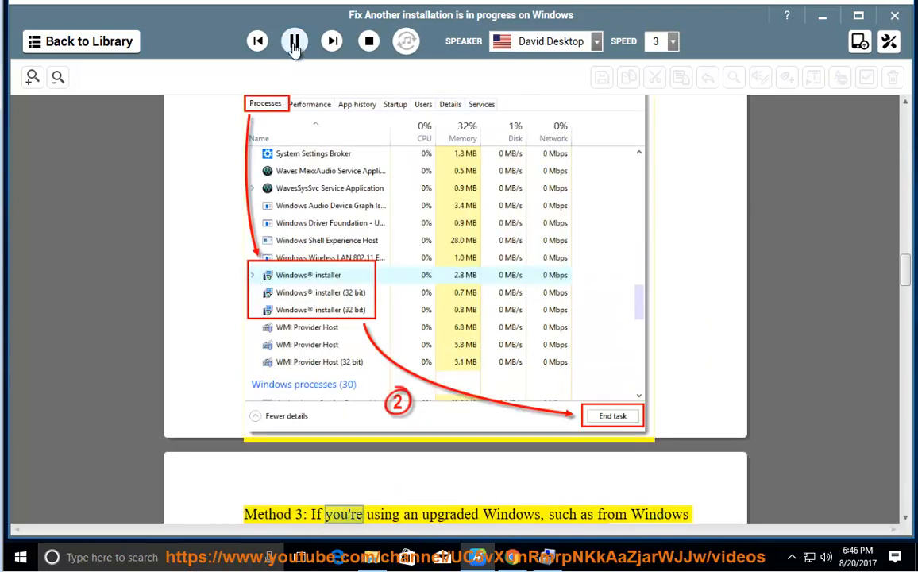
pyautogui.click(294, 41)
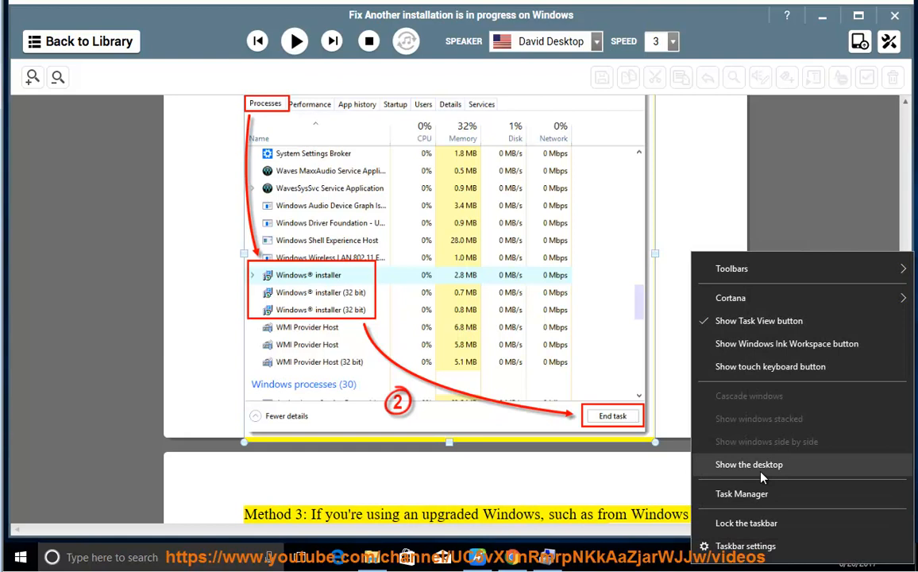
# Open Task Manager's Processes list and scroll down to the Windows installer process
pyautogui.click(741, 493)
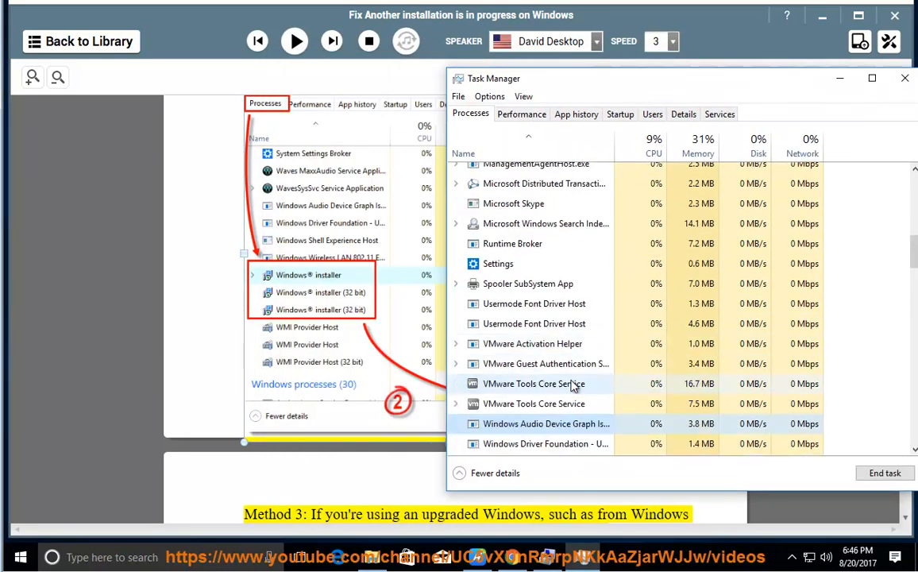
pyautogui.scroll(-3)
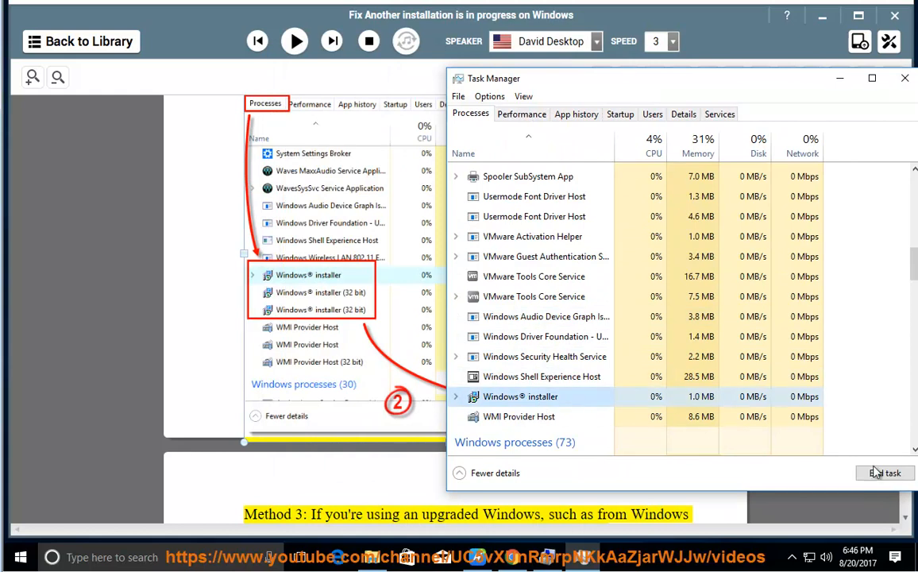
pyautogui.scroll(-3)
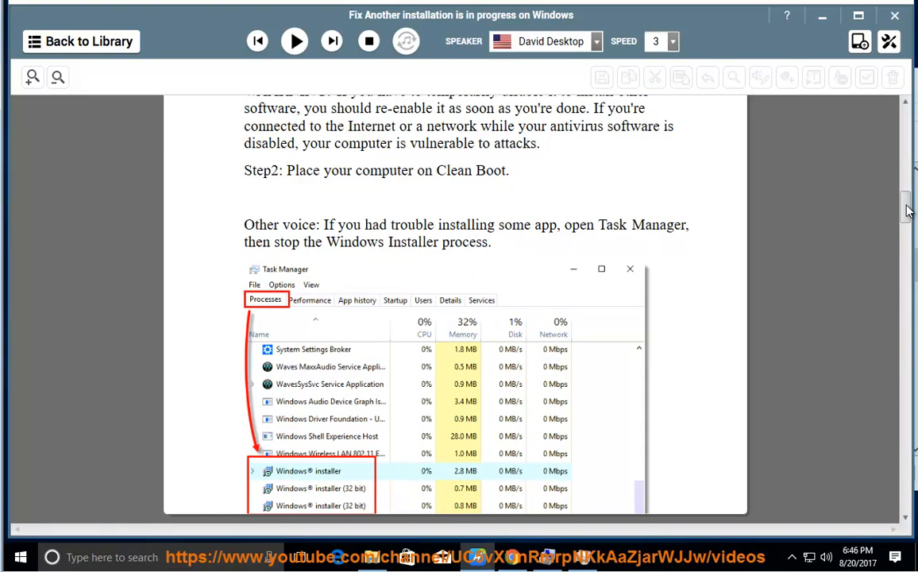
pyautogui.moveTo(885, 400)
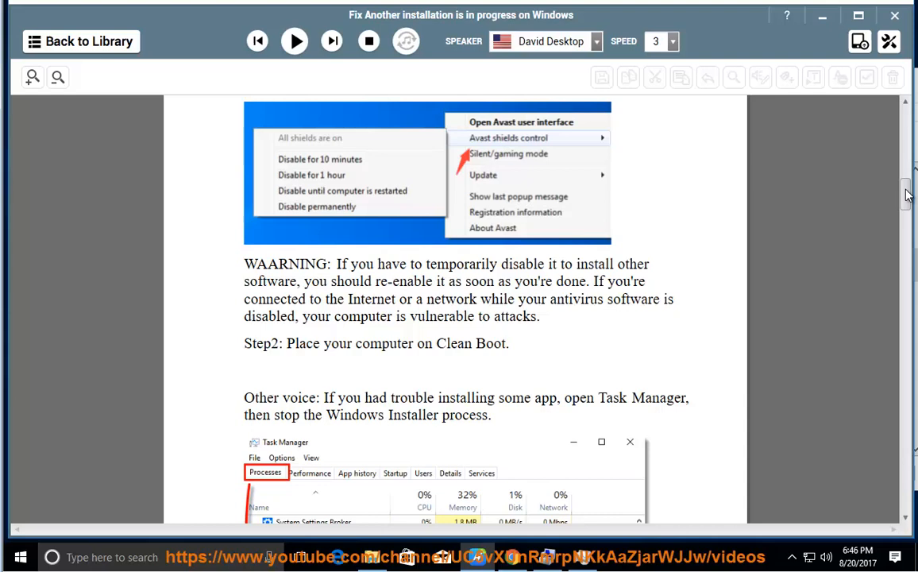
# Play Method 3 and Case study 3's Java Solution 1 aloud, pausing at Solution 2 Step 2
pyautogui.scroll(-3)
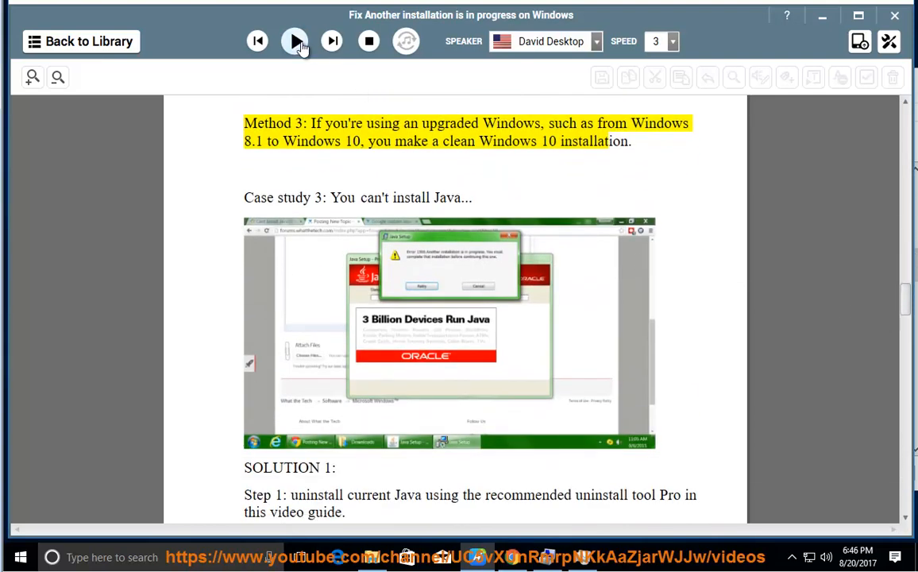
pyautogui.click(294, 41)
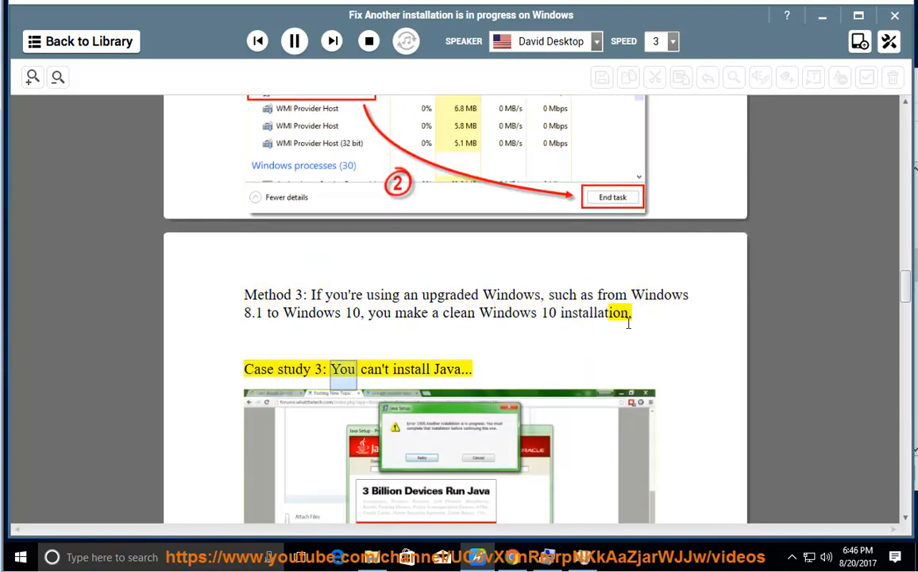
pyautogui.scroll(-3)
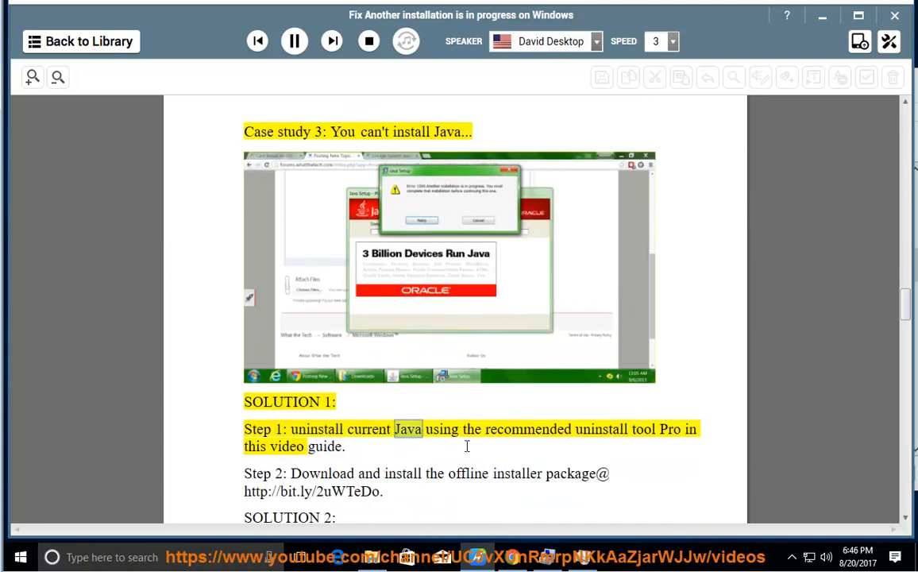
pyautogui.doubleClick(286, 446)
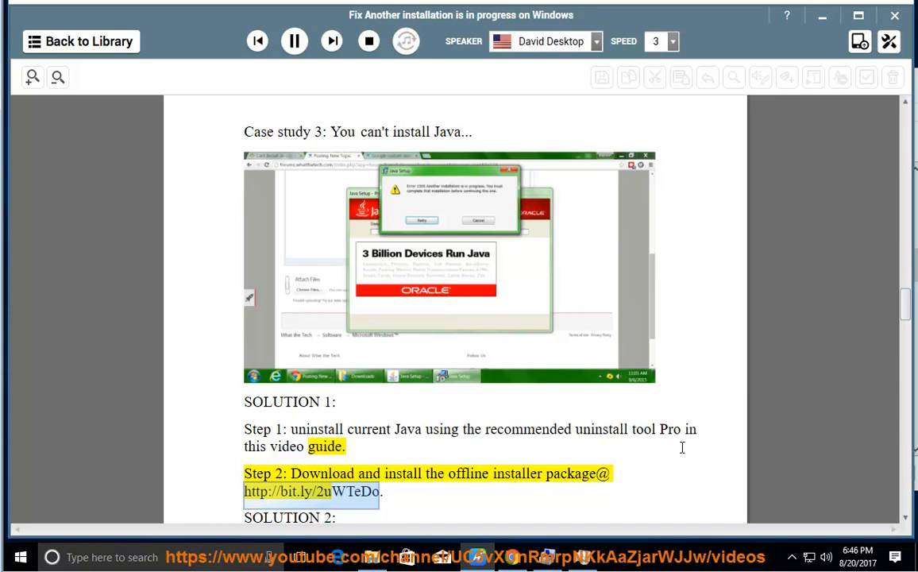
pyautogui.scroll(-3)
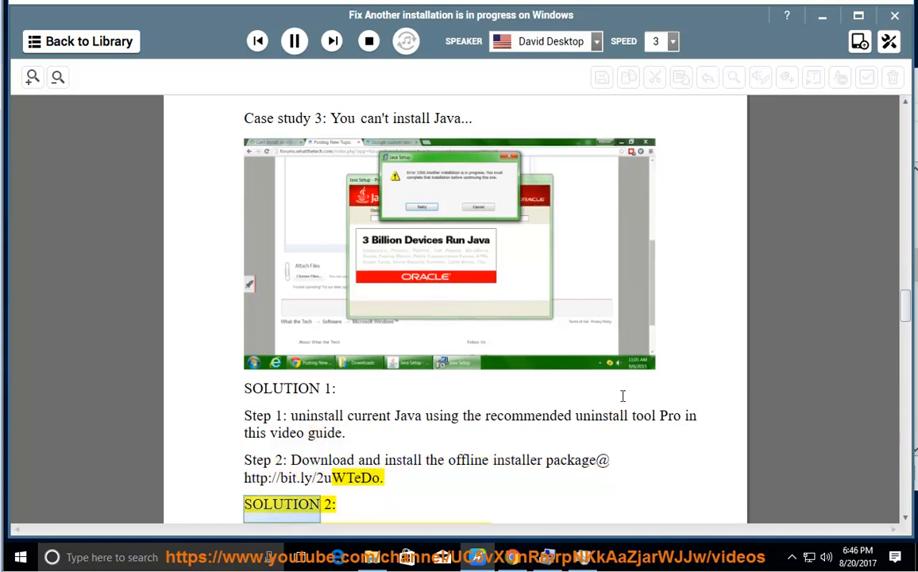
pyautogui.scroll(-3)
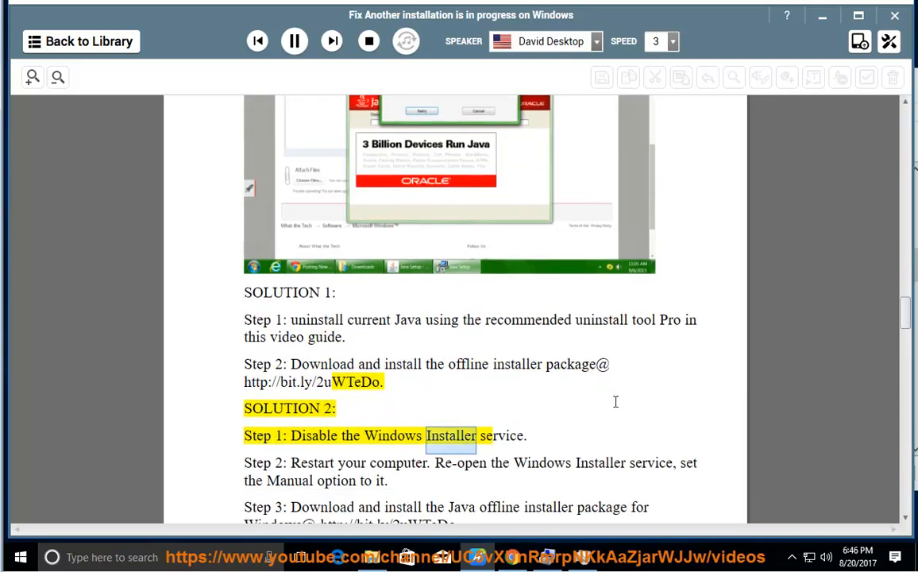
pyautogui.click(295, 40)
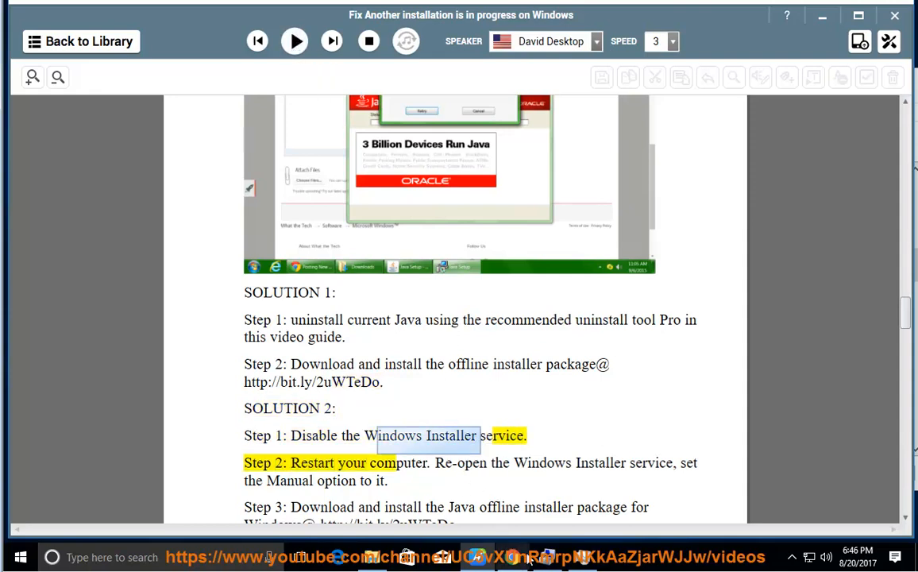
# Stop the Windows Installer service in its properties dialog and confirm with OK
pyautogui.click(359, 426)
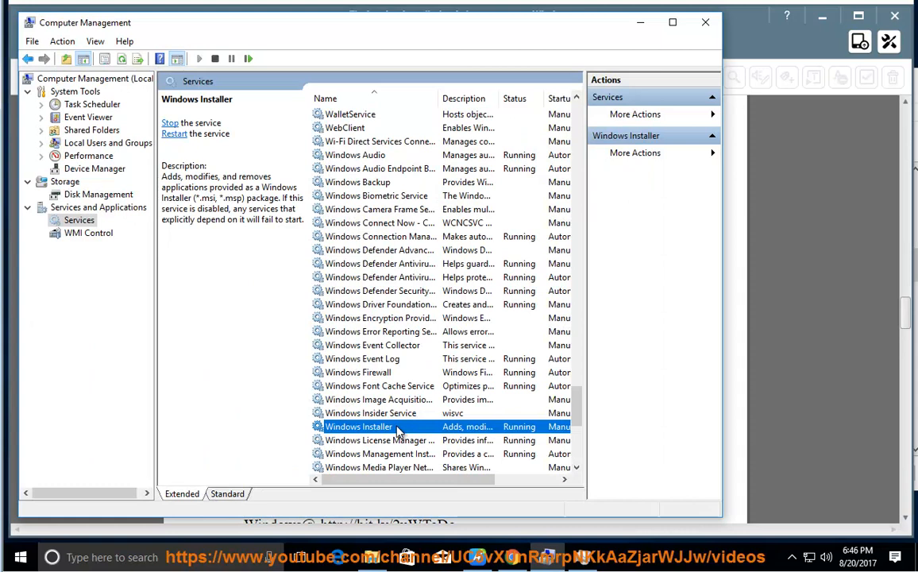
pyautogui.doubleClick(359, 426)
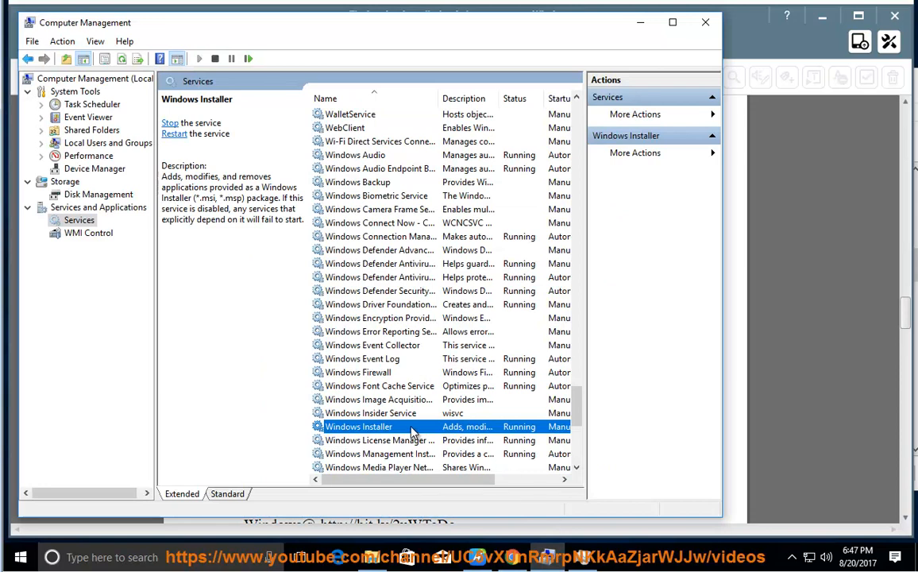
pyautogui.doubleClick(358, 426)
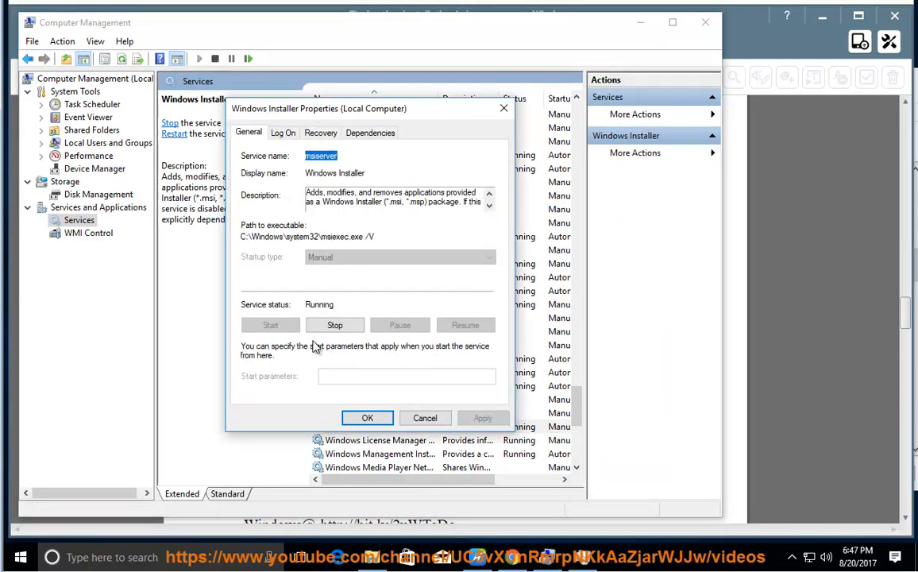
pyautogui.moveTo(334, 325)
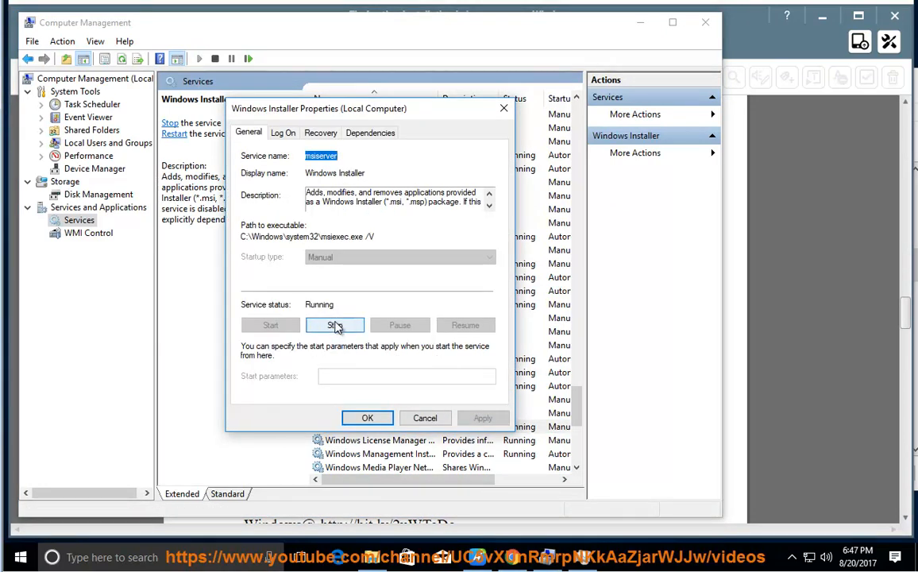
pyautogui.click(334, 324)
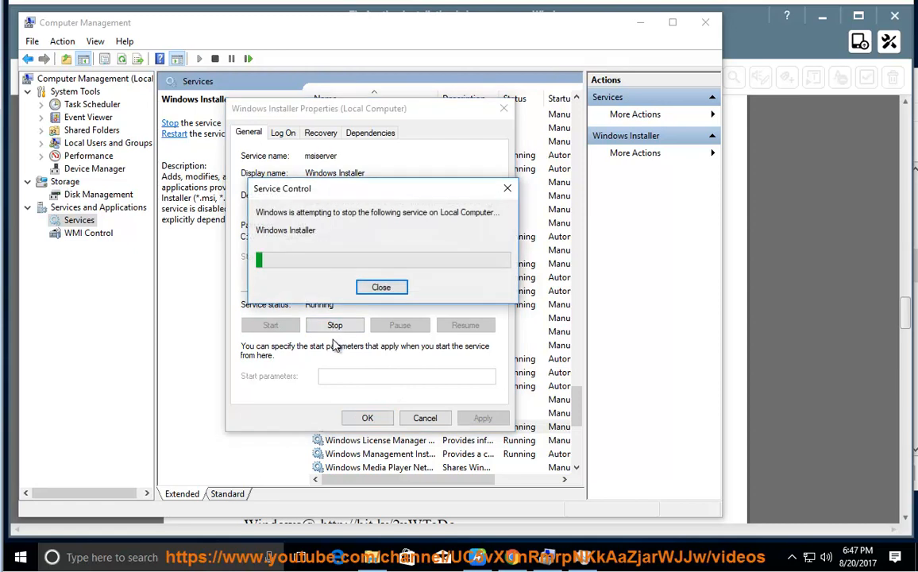
pyautogui.click(381, 286)
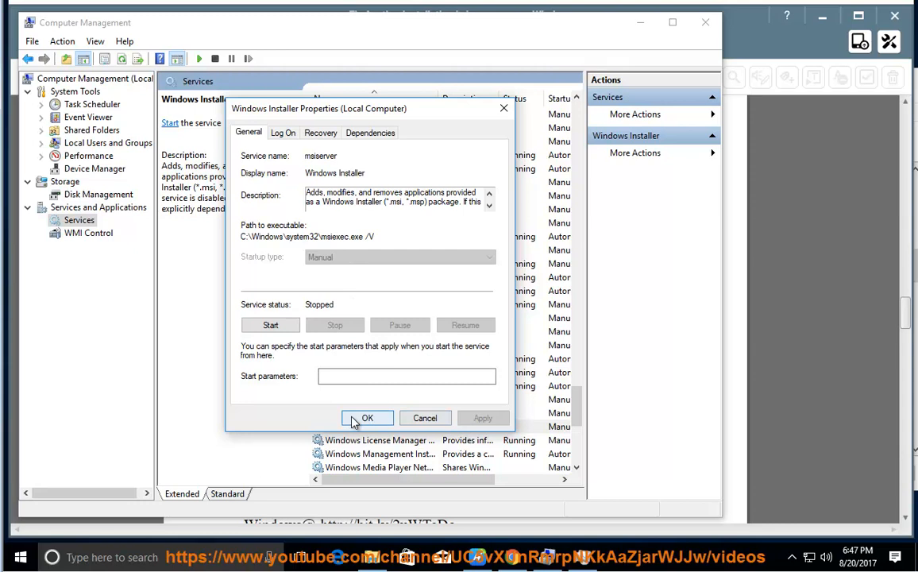
pyautogui.click(368, 417)
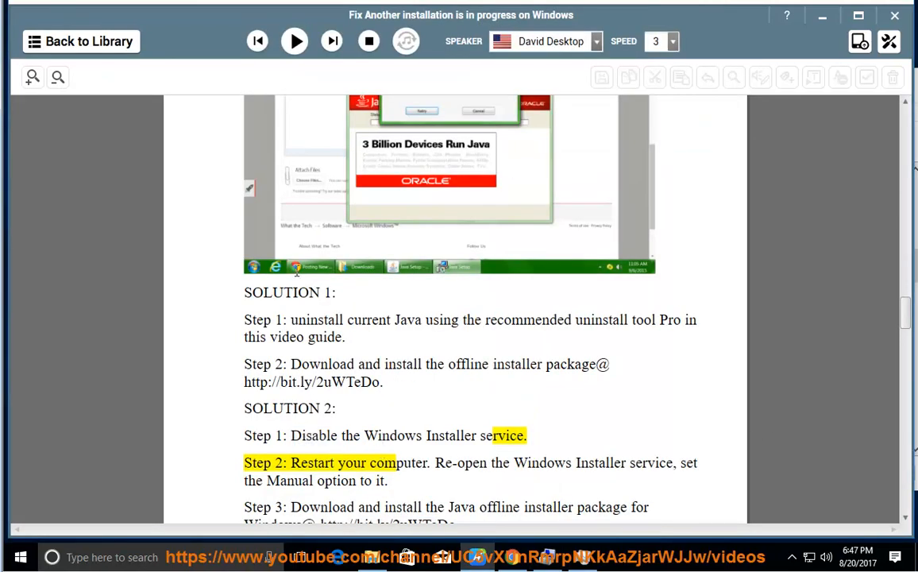
# Resume narration of Solution 2's restart step, reopen Windows Installer details, then play Step 3
pyautogui.click(294, 40)
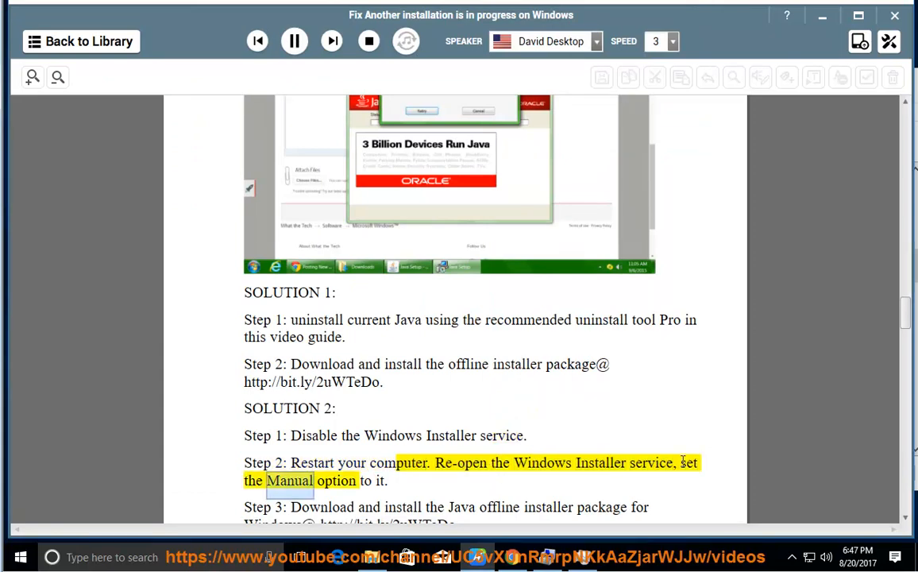
pyautogui.click(293, 40)
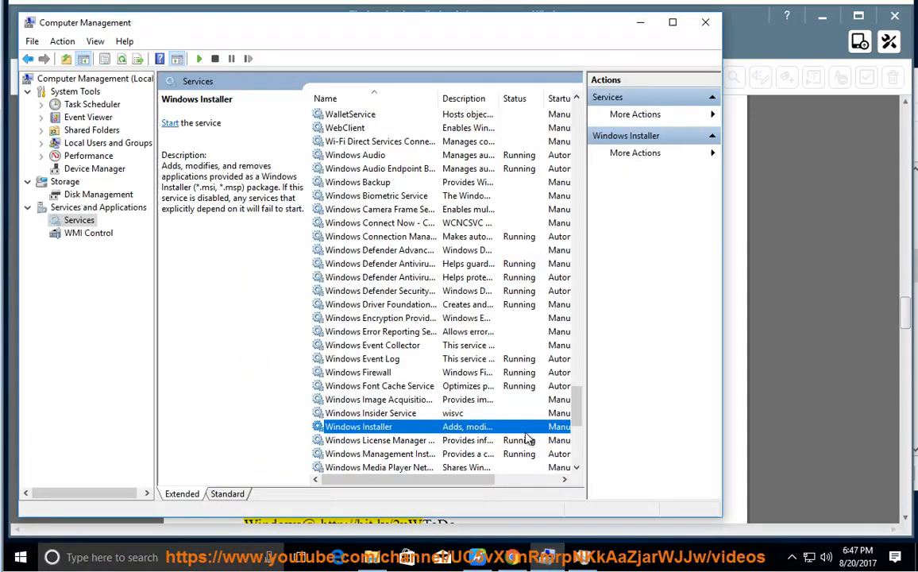
pyautogui.doubleClick(360, 425)
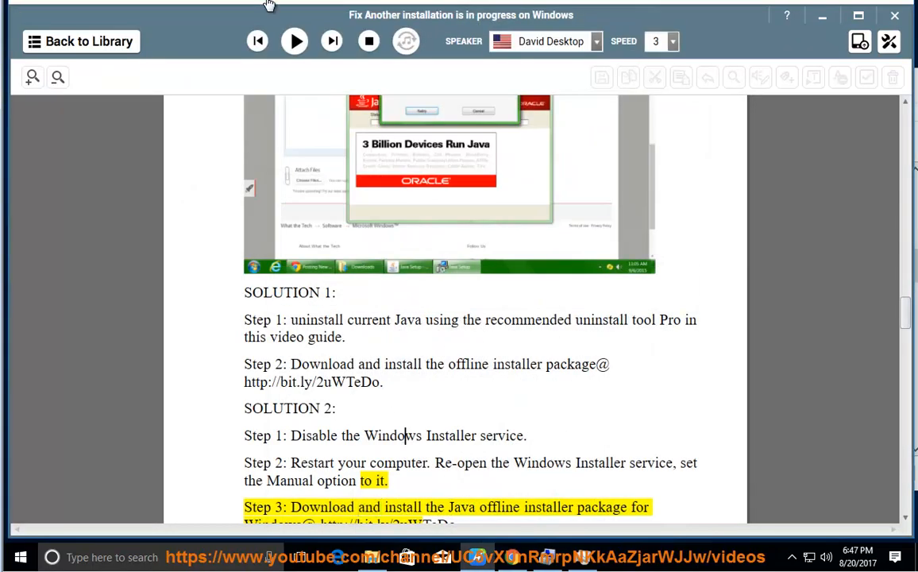
pyautogui.click(295, 40)
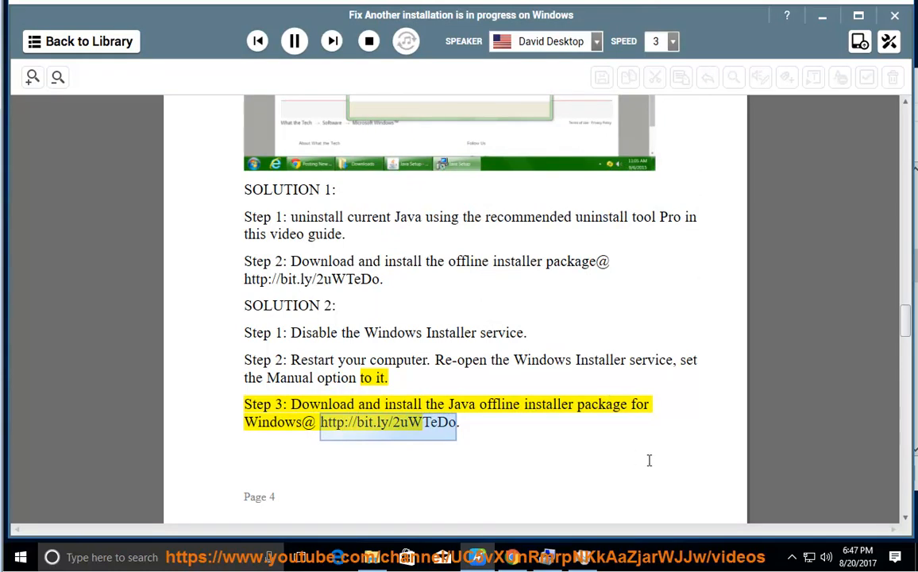
# Scroll through Case study 4's msiexec.exe steps to the start of Case study 5
pyautogui.scroll(-3)
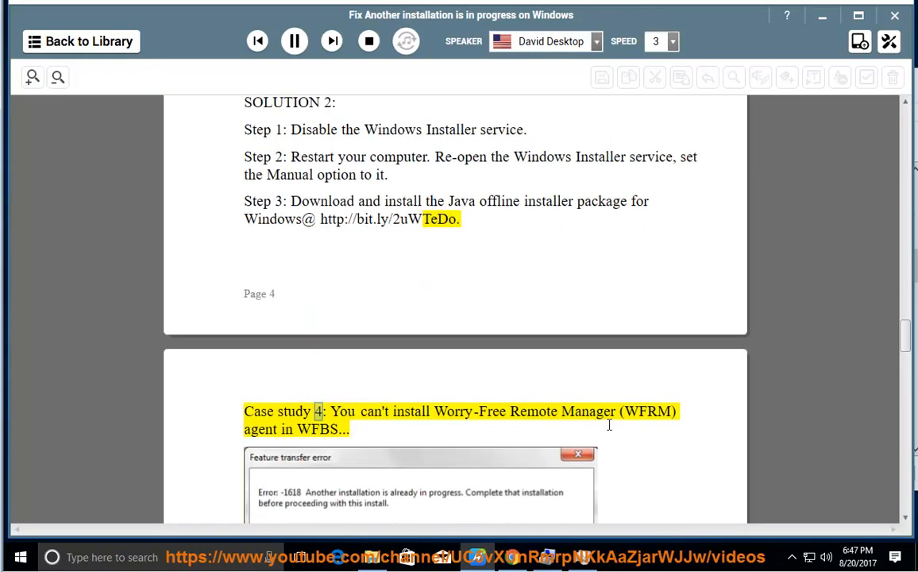
pyautogui.scroll(-3)
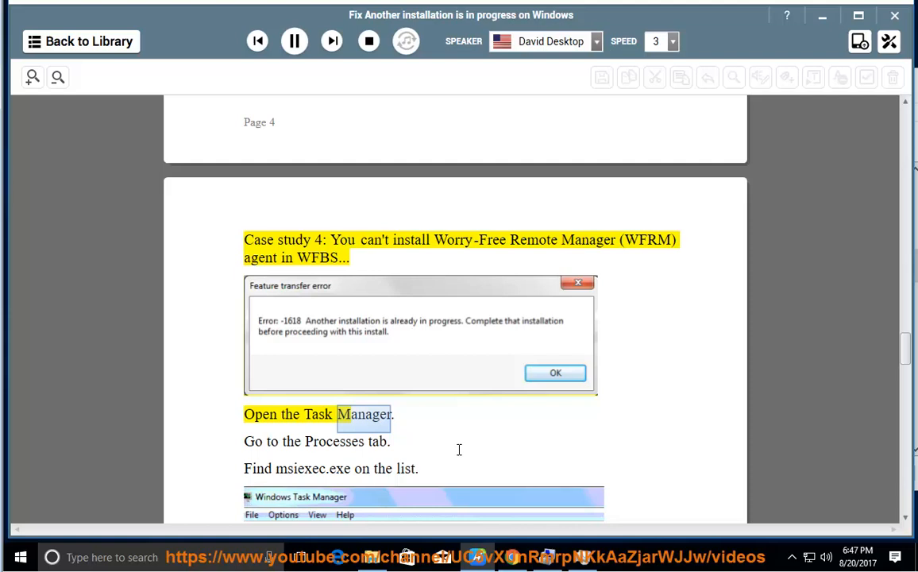
pyautogui.scroll(-3)
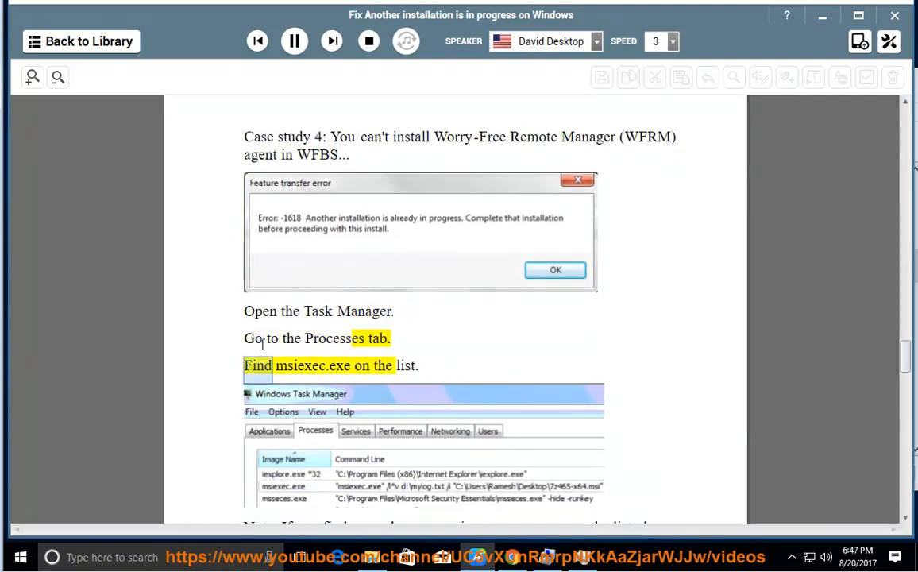
pyautogui.scroll(-3)
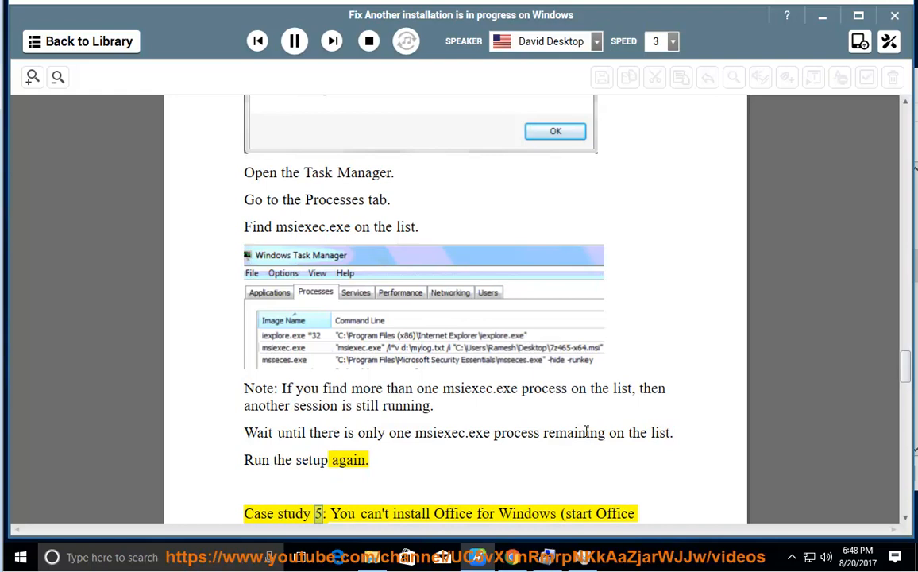
# Follow Case study 5's solutions and System File Checker down to 'Register Office 365 DLL Dependencies'
pyautogui.scroll(-3)
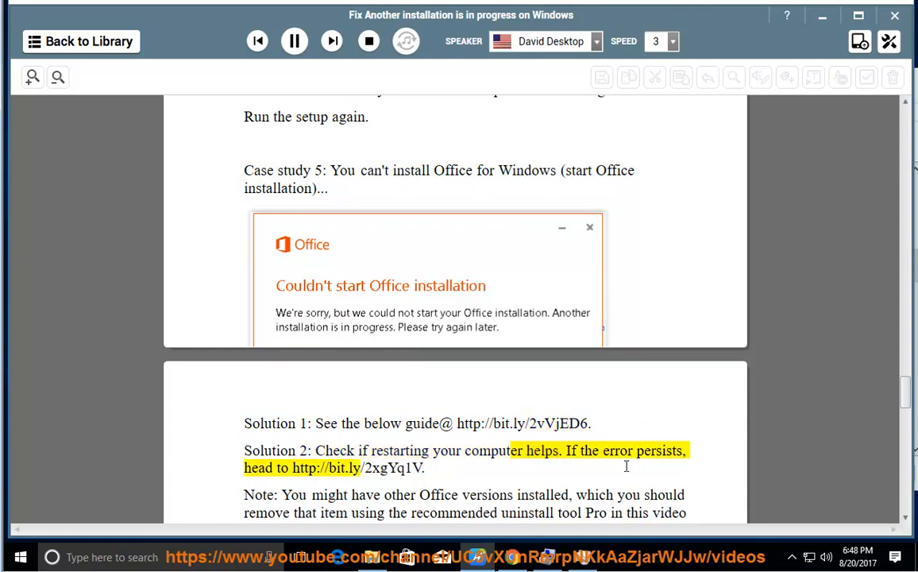
pyautogui.doubleClick(334, 468)
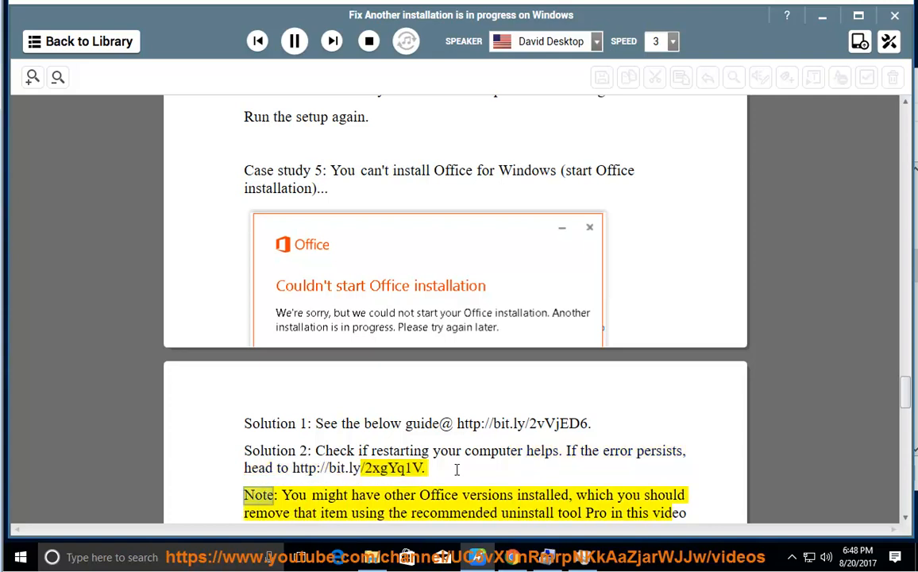
pyautogui.doubleClick(595, 494)
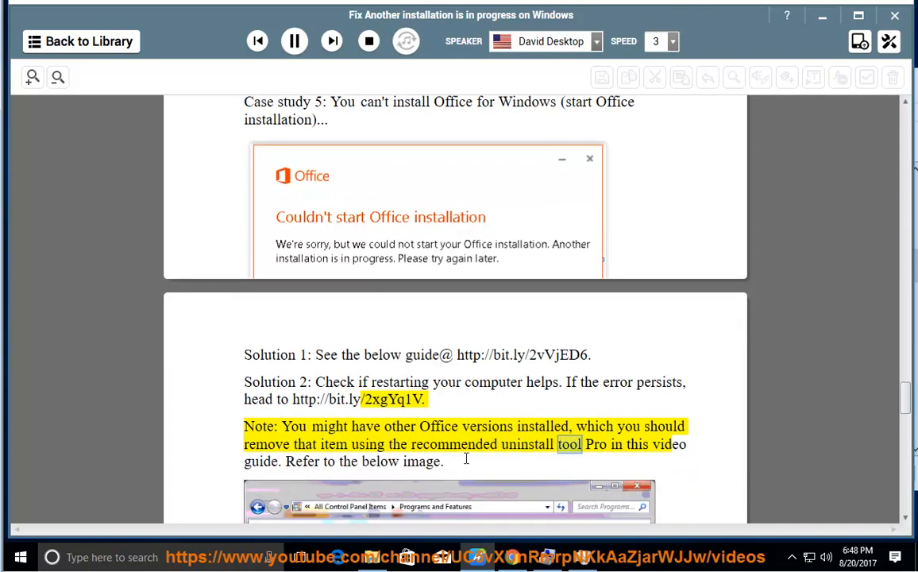
pyautogui.scroll(-3)
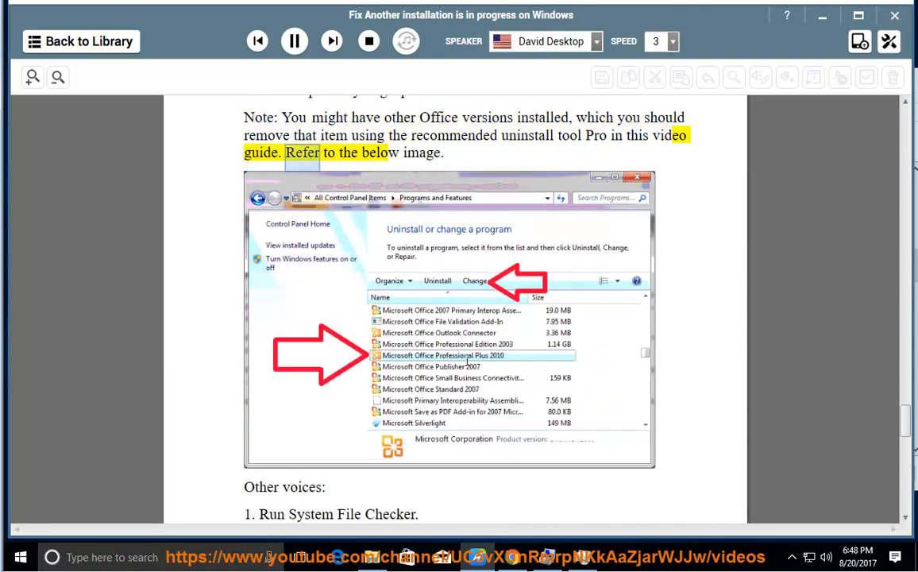
pyautogui.scroll(-3)
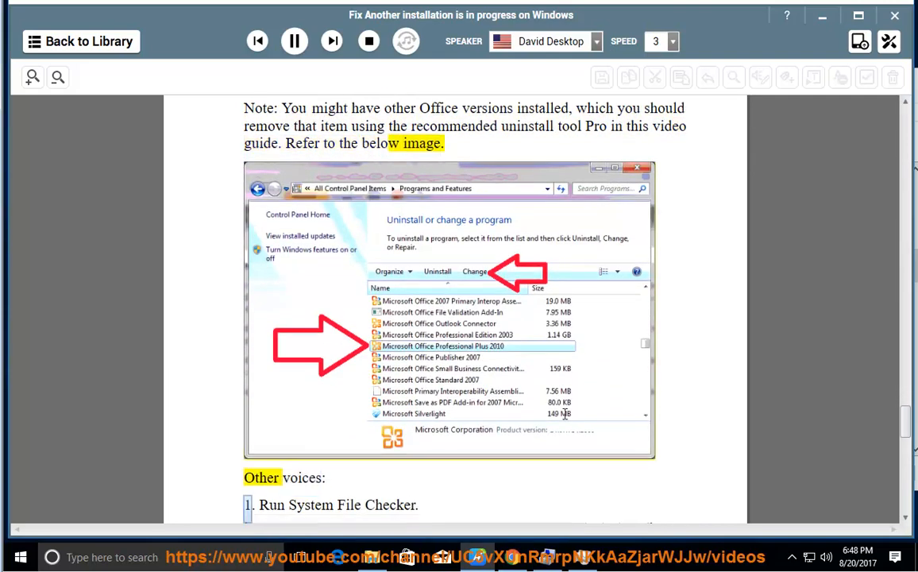
pyautogui.scroll(-3)
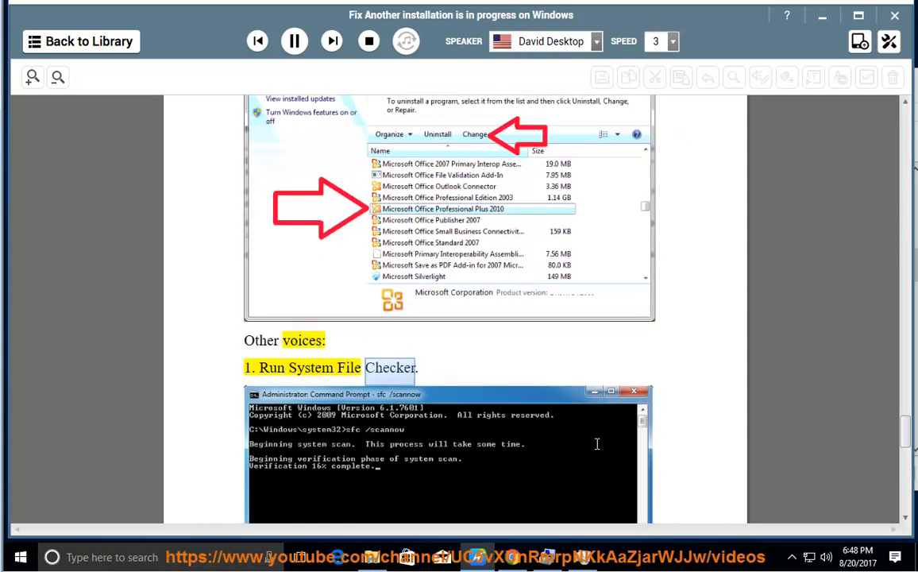
pyautogui.scroll(-3)
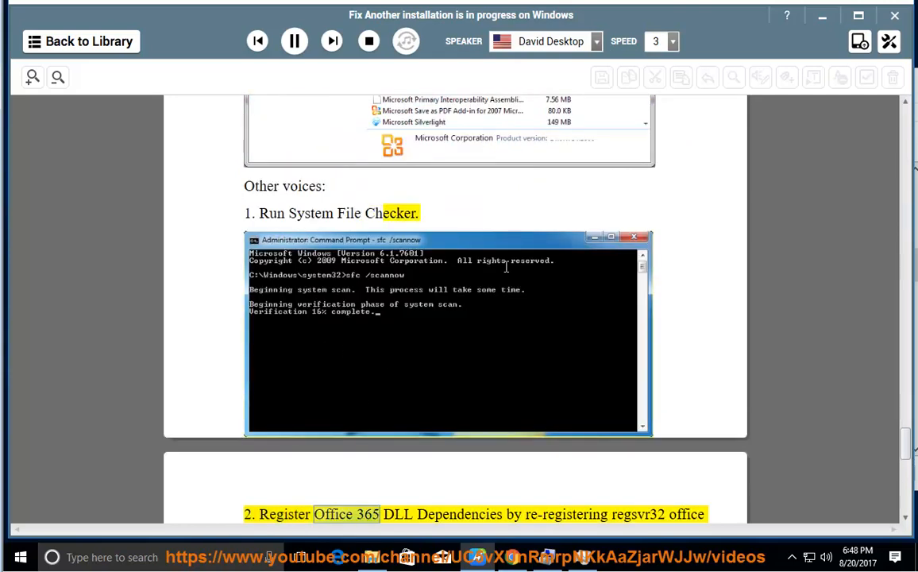
pyautogui.scroll(-3)
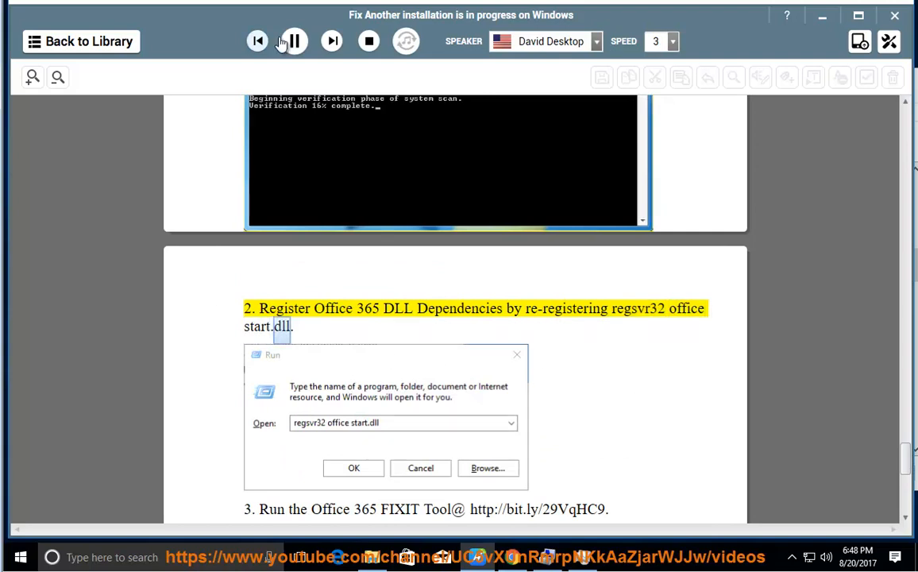
# Pause reading, copy 'regsvr32 office start.dll' and enter it in the Run dialog
pyautogui.click(293, 40)
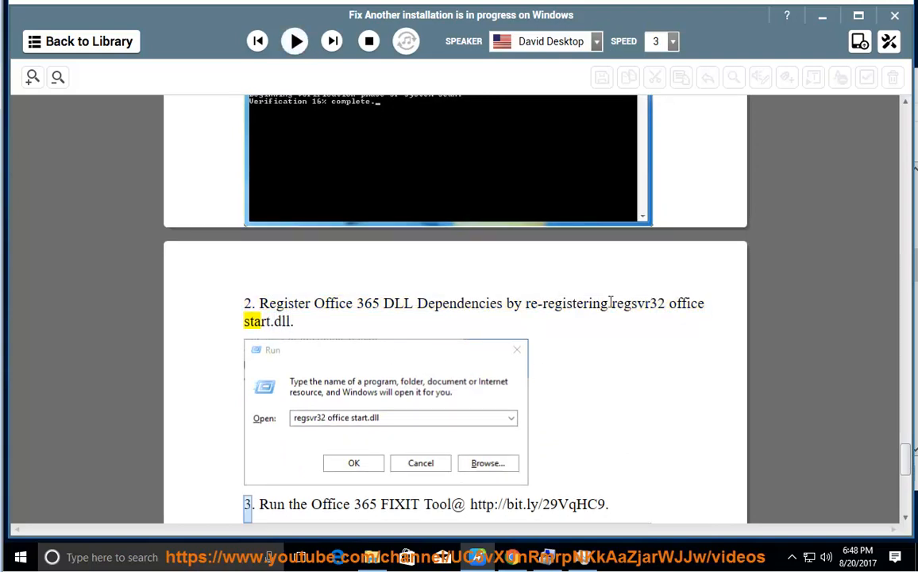
pyautogui.moveTo(611, 302); pyautogui.dragTo(292, 321)
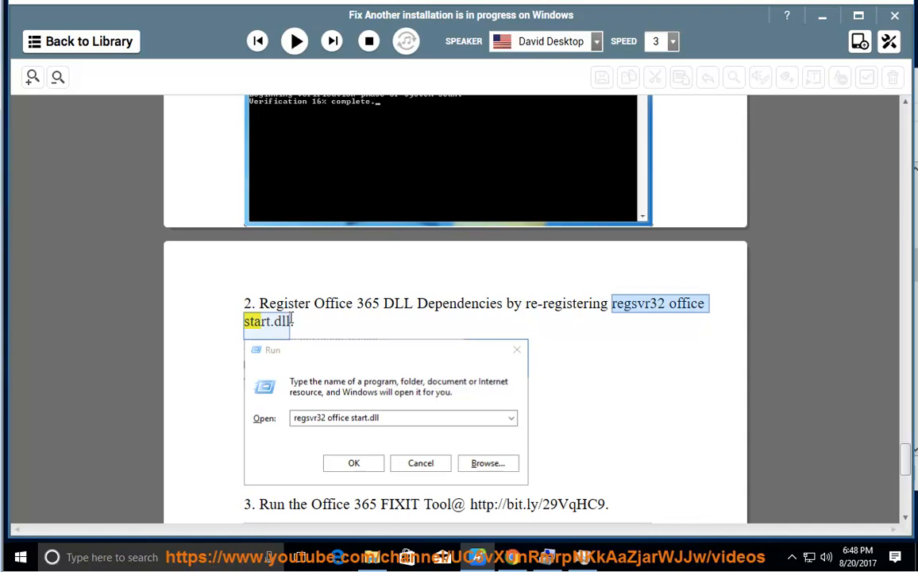
pyautogui.rightClick(659, 303)
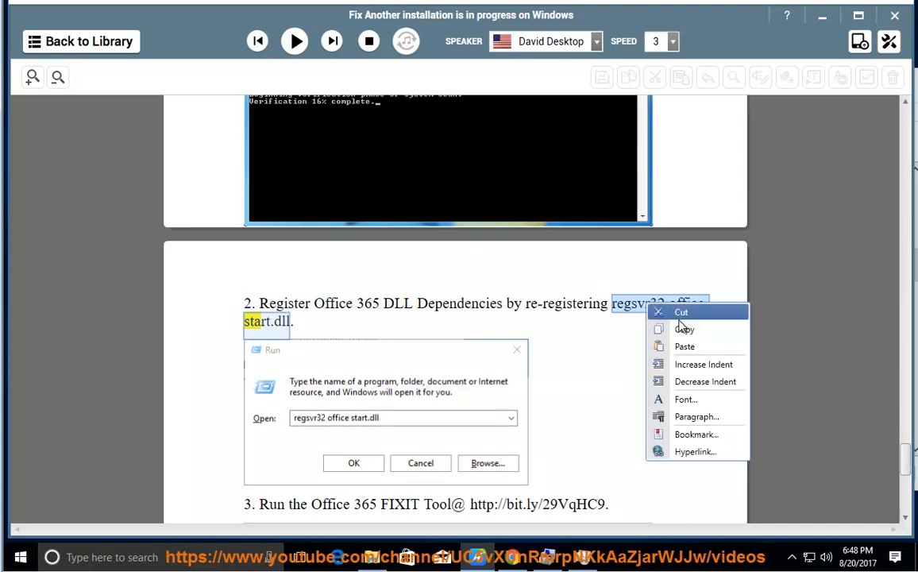
pyautogui.click(305, 446)
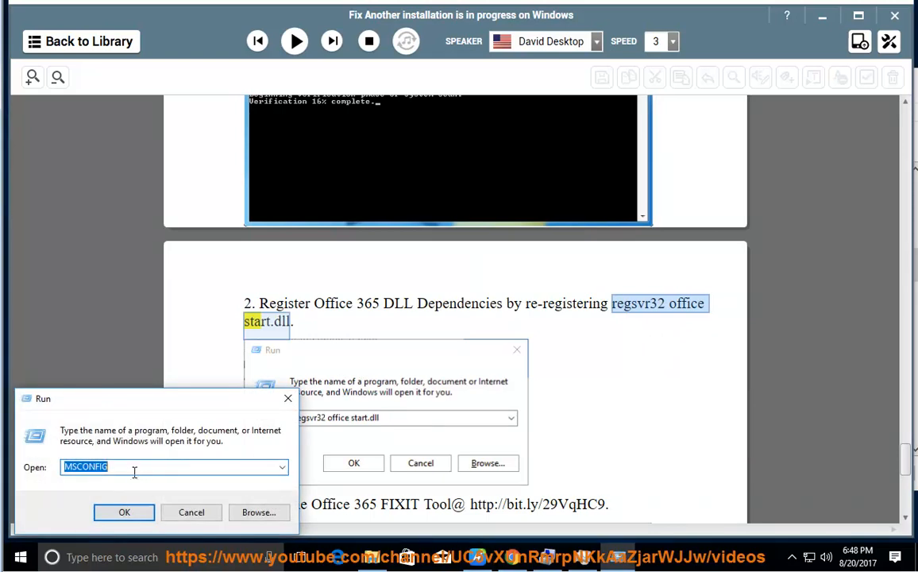
pyautogui.write('regsvr32 office start.dll')
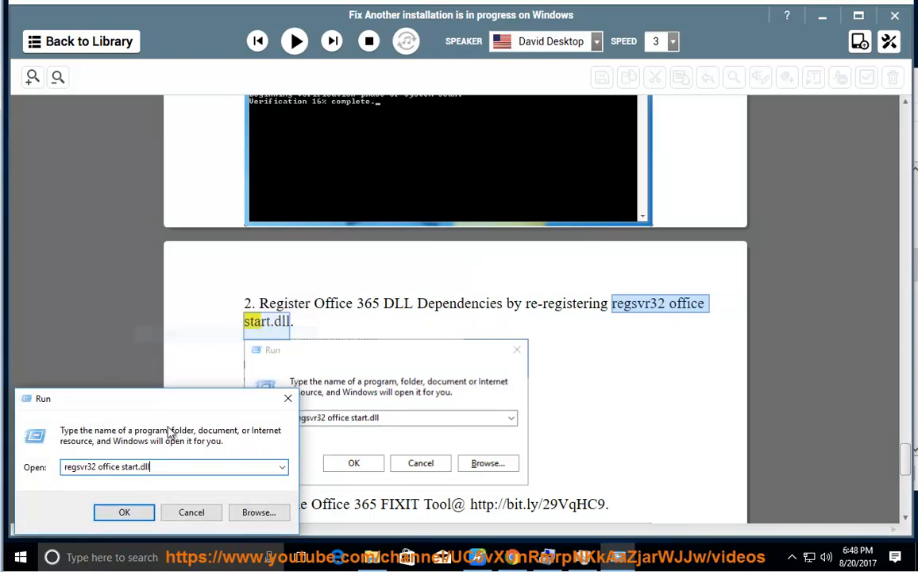
pyautogui.moveTo(173, 467)
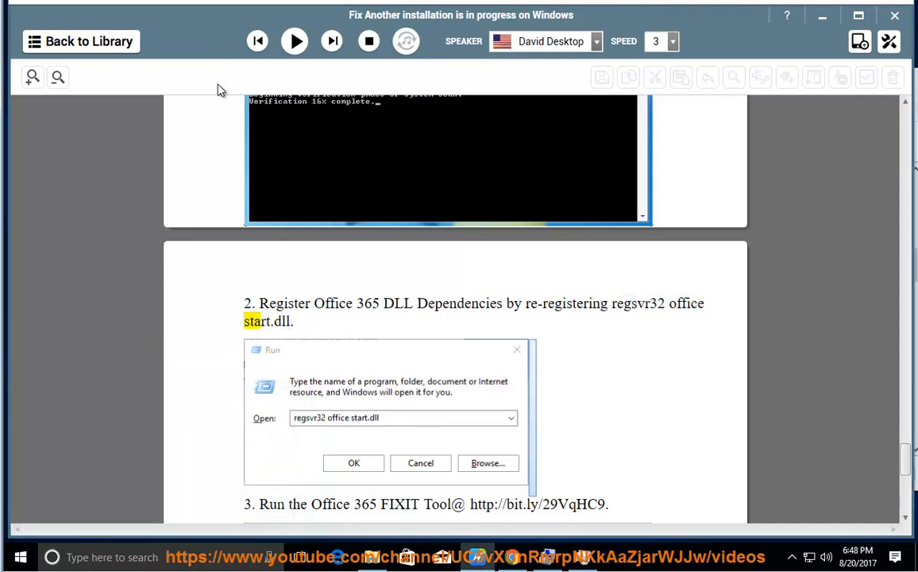
# Resume playback at step 3 on running the Office 365 FIXIT Tool
pyautogui.click(294, 40)
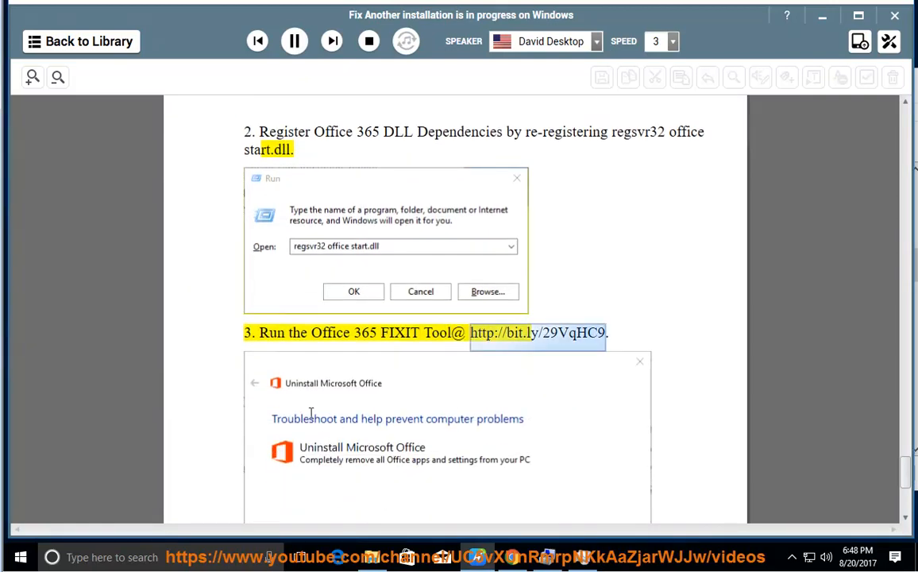
pyautogui.moveTo(355, 435)
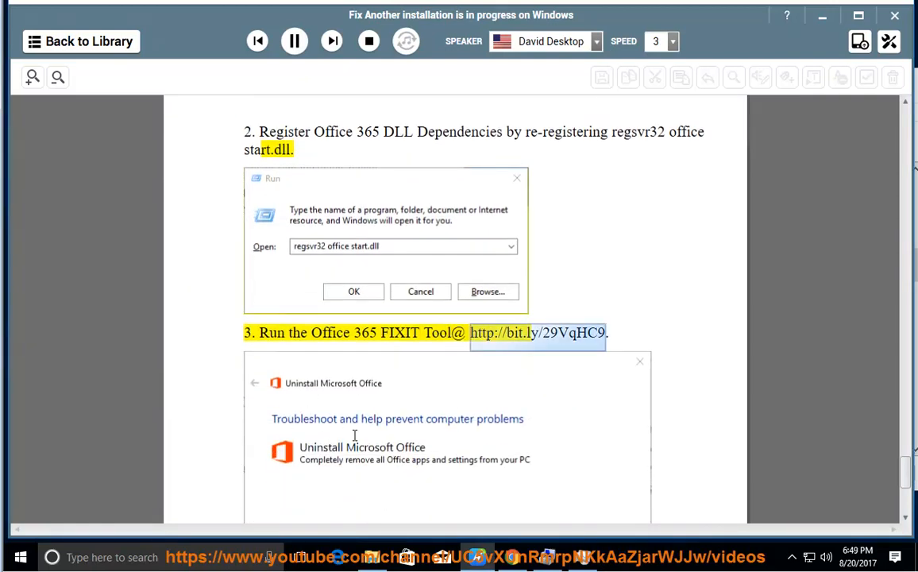